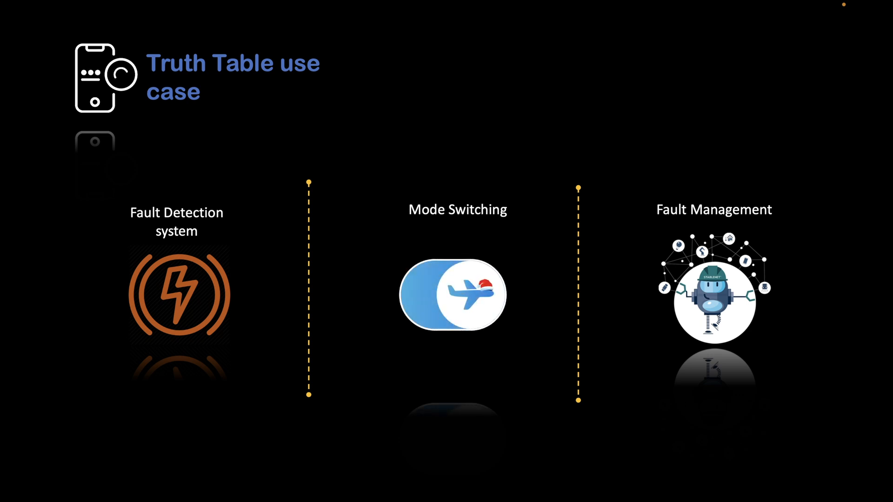
Step: Draw a red pen check mark just above the Fault Detection system heading
{"action": "left_click", "coordinate": [452, 294]}
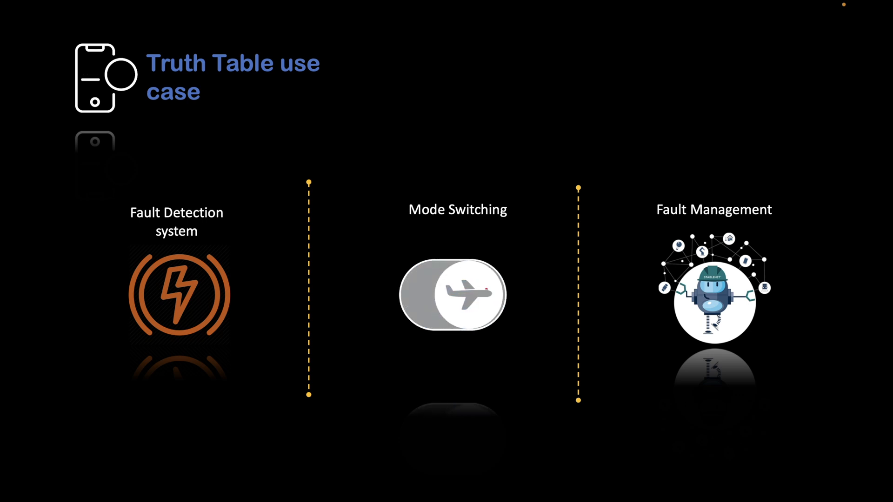
{"action": "left_click", "coordinate": [451, 295]}
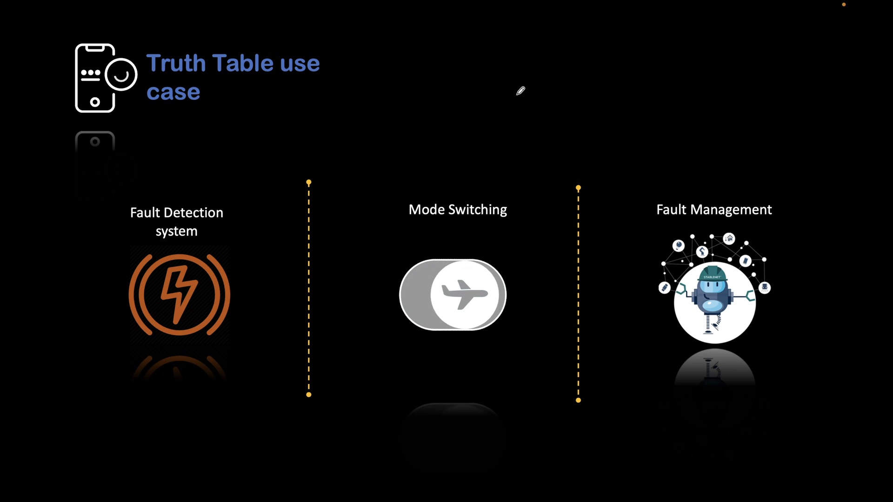
{"action": "left_click", "coordinate": [453, 295]}
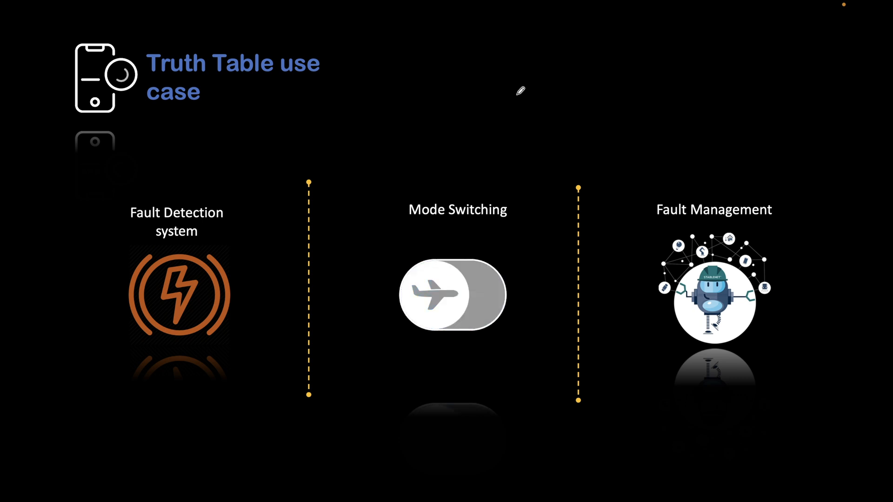
{"action": "left_click", "coordinate": [453, 295]}
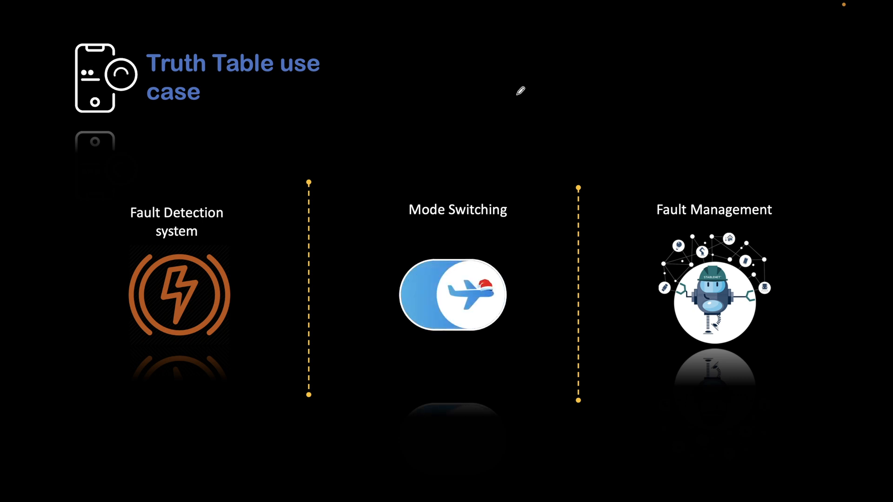
{"action": "left_click", "coordinate": [453, 295]}
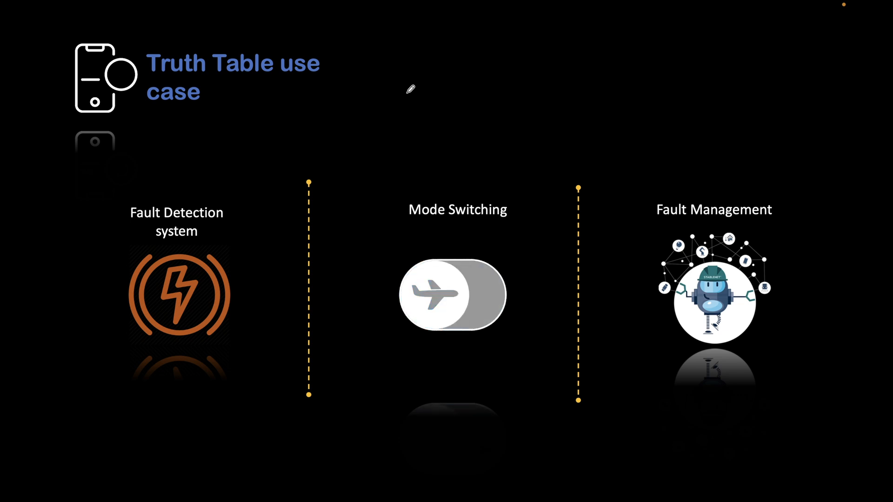
{"action": "left_click", "coordinate": [453, 295]}
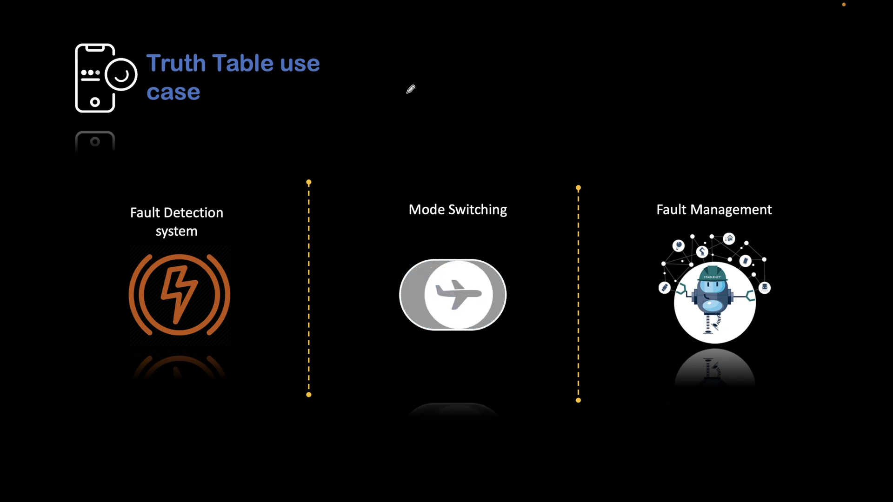
{"action": "left_click", "coordinate": [453, 294]}
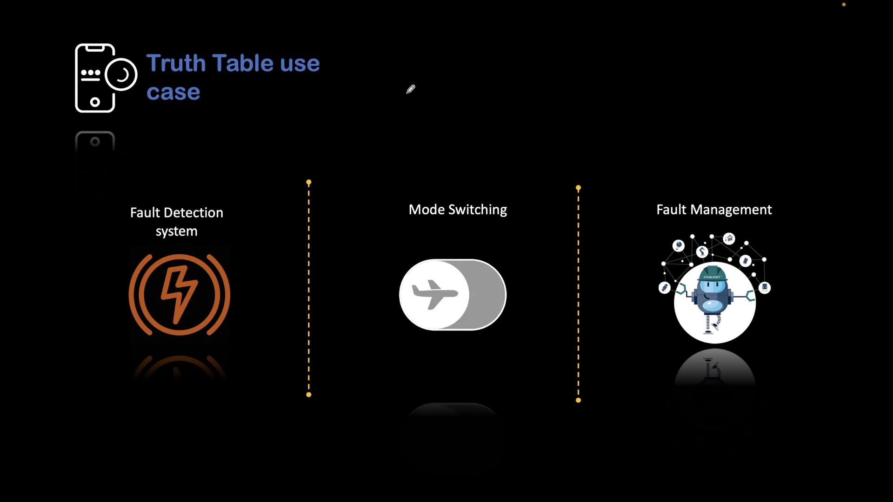
{"action": "mouse_move", "coordinate": [223, 190]}
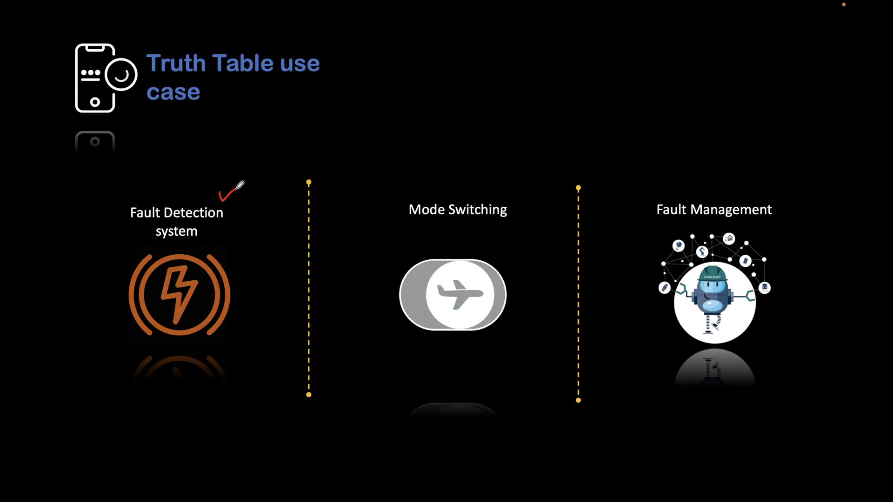
{"action": "left_click", "coordinate": [452, 295]}
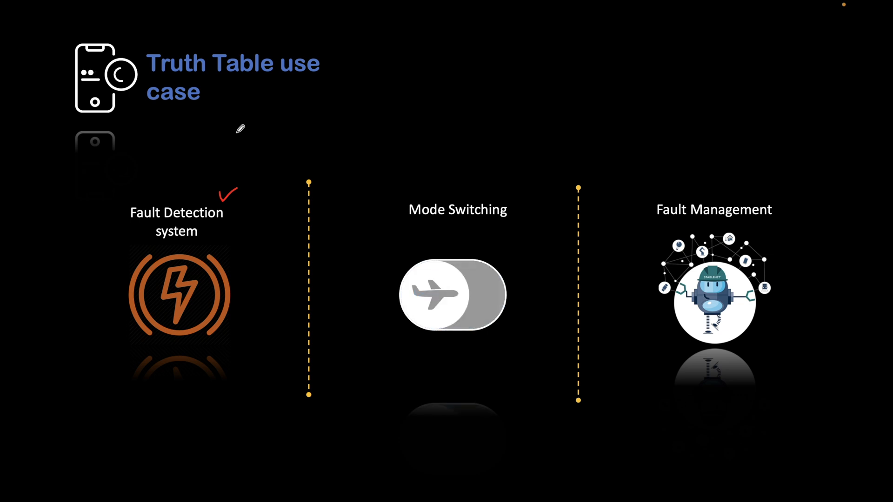
{"action": "left_click", "coordinate": [452, 295]}
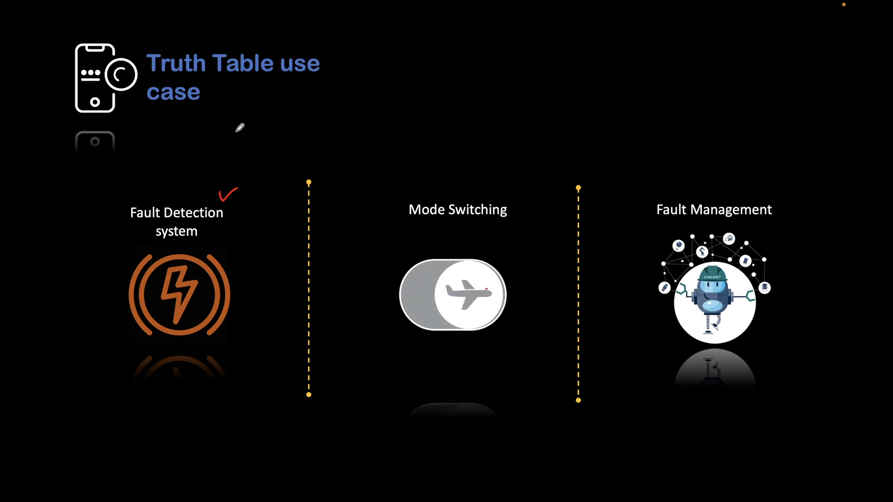
{"action": "left_click", "coordinate": [452, 295]}
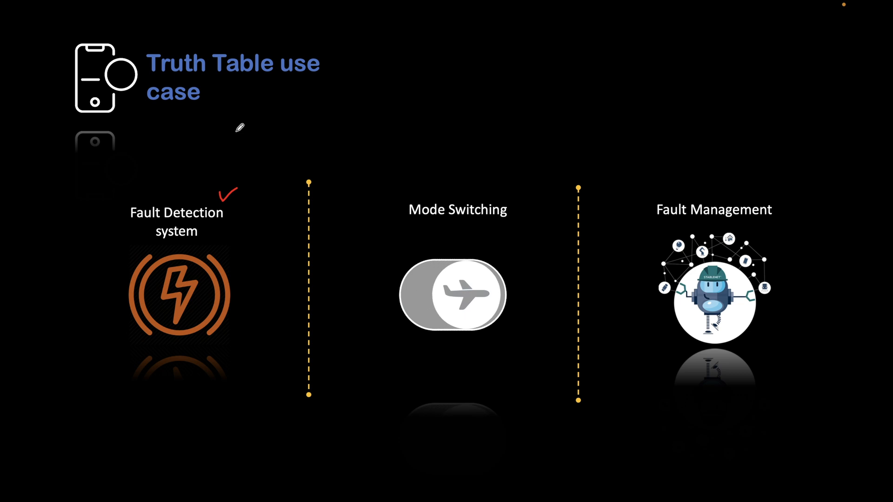
{"action": "left_click", "coordinate": [453, 294]}
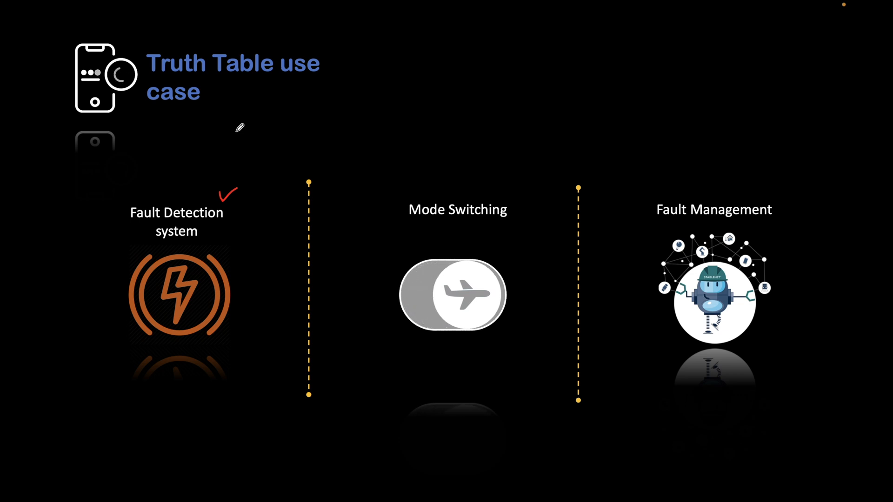
{"action": "left_click", "coordinate": [453, 295]}
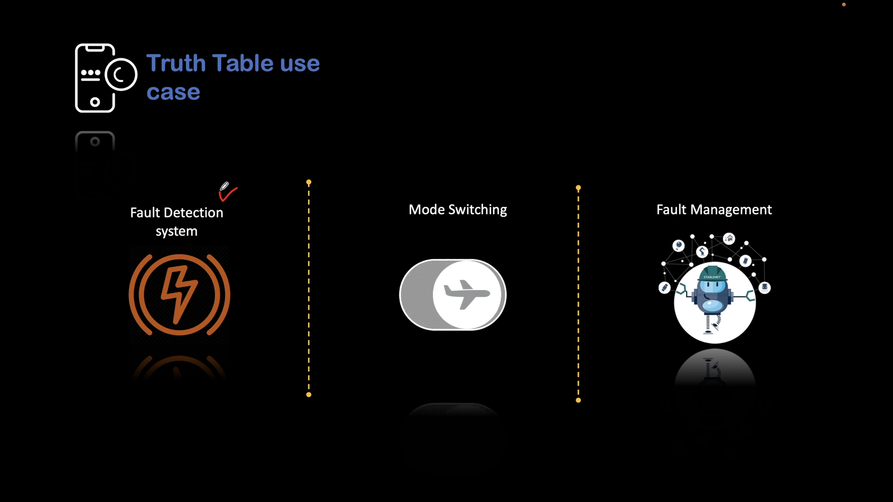
{"action": "left_click", "coordinate": [452, 295]}
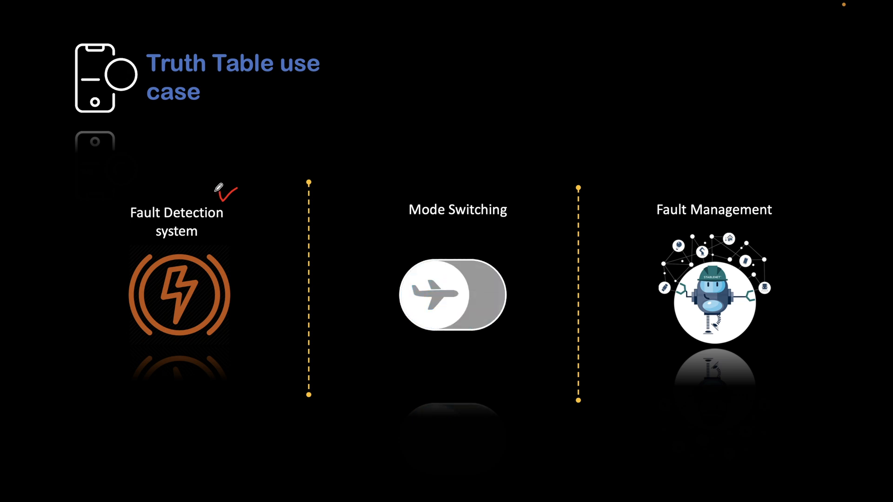
{"action": "left_click", "coordinate": [452, 295]}
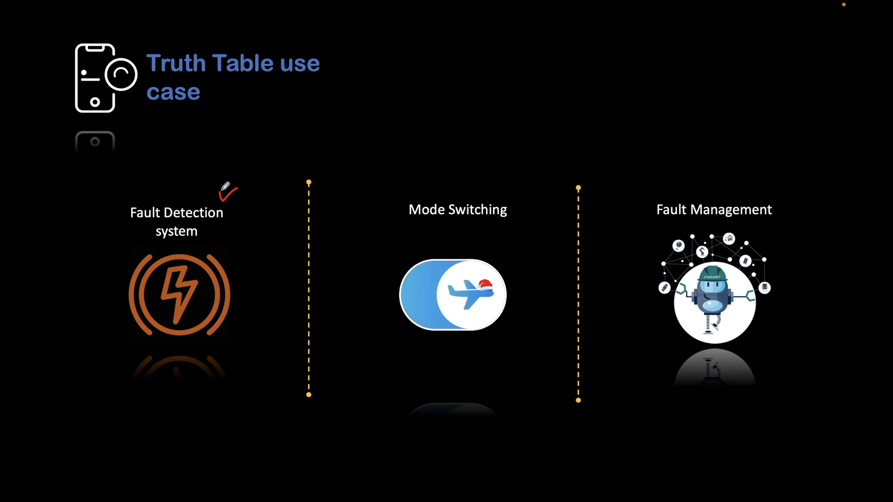
{"action": "left_click", "coordinate": [453, 295]}
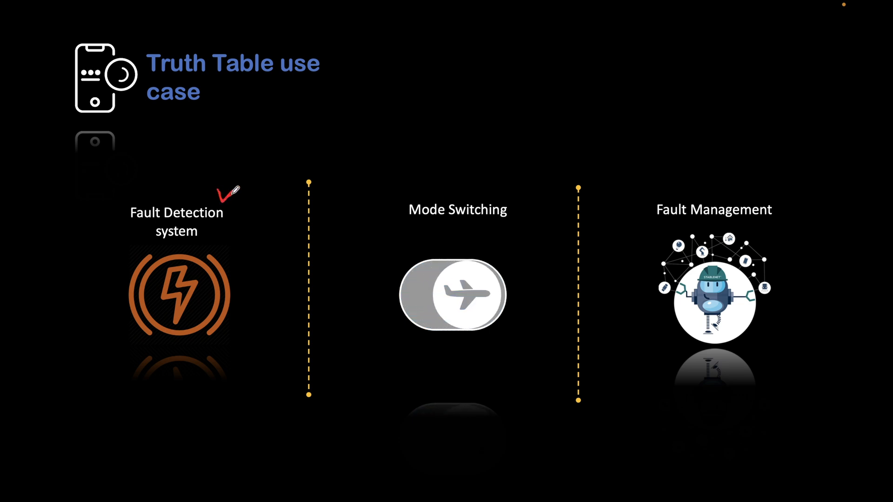
{"action": "left_click", "coordinate": [452, 295]}
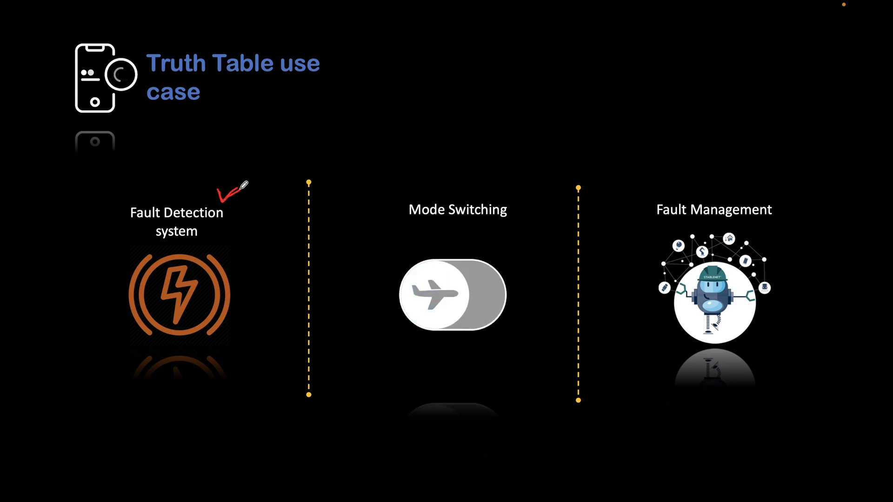
{"action": "left_click", "coordinate": [452, 295]}
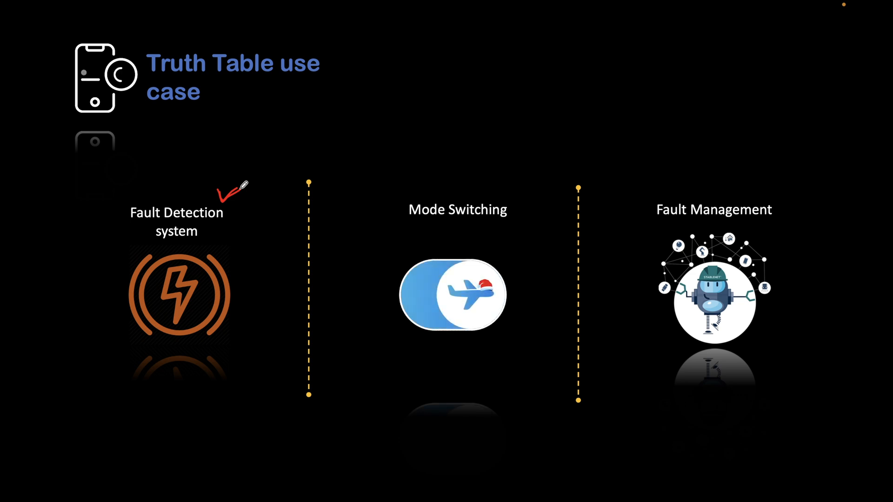
{"action": "left_click", "coordinate": [452, 295]}
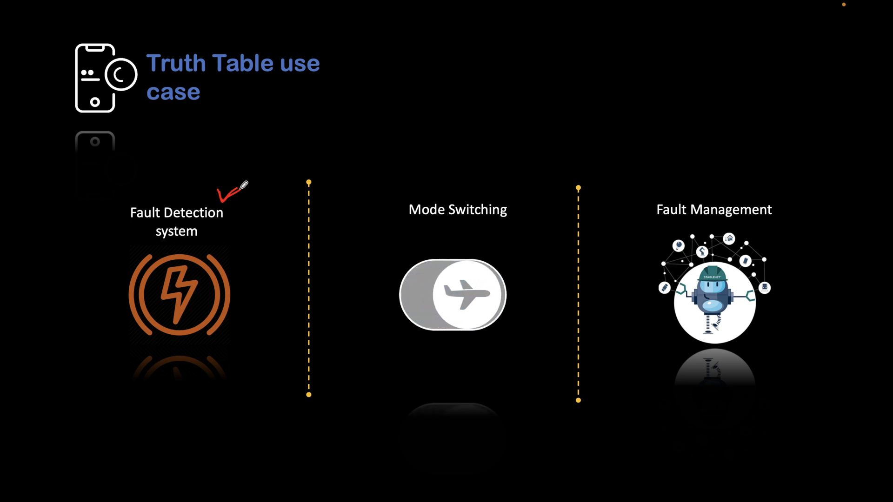
{"action": "left_click", "coordinate": [453, 295]}
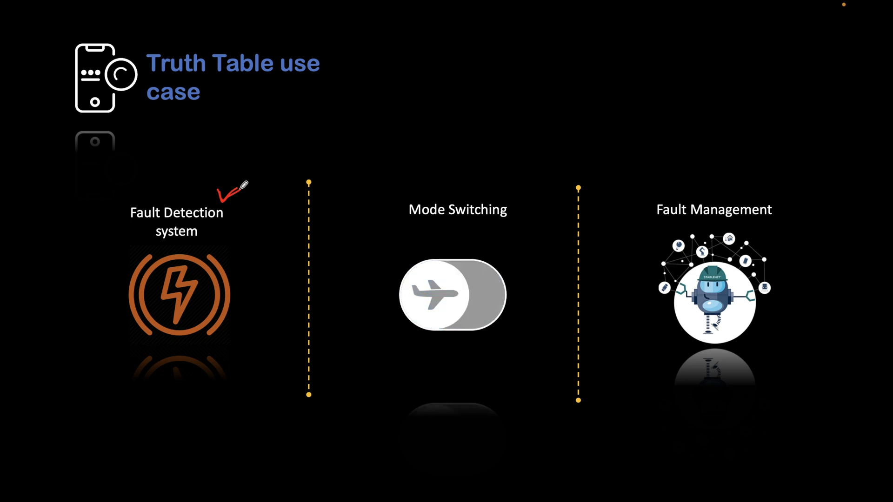
{"action": "left_click", "coordinate": [452, 295]}
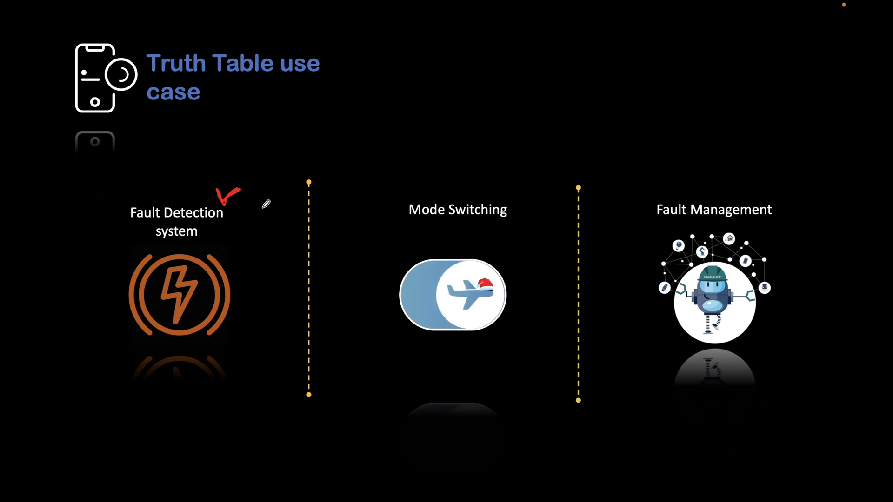
{"action": "left_click", "coordinate": [453, 295]}
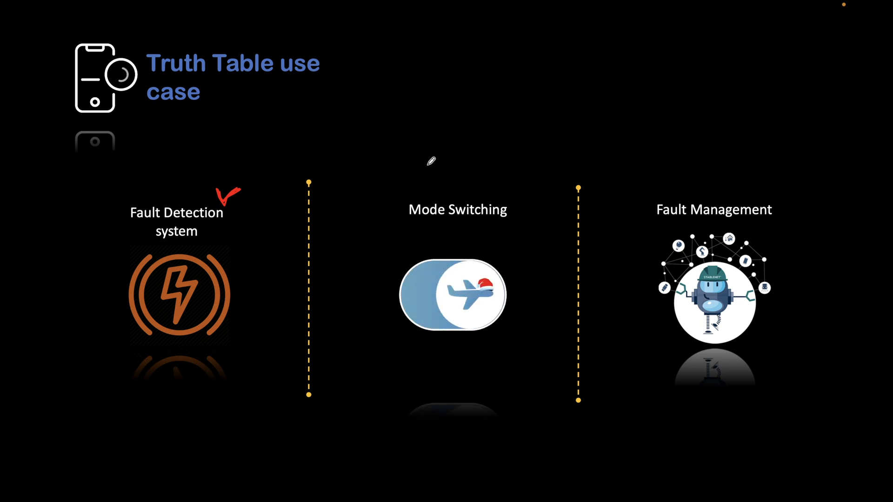
{"action": "left_click", "coordinate": [453, 295]}
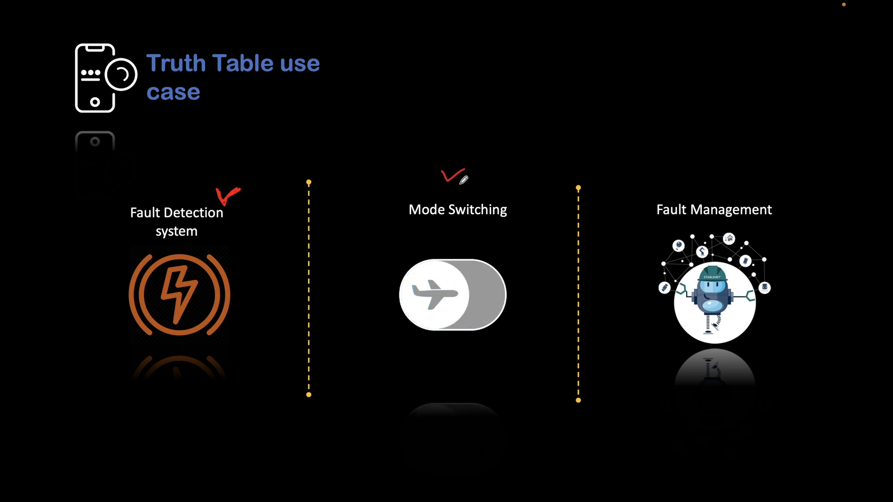
Step: Retrace the red check mark over the Fault Detection system use case
{"action": "left_click", "coordinate": [452, 295]}
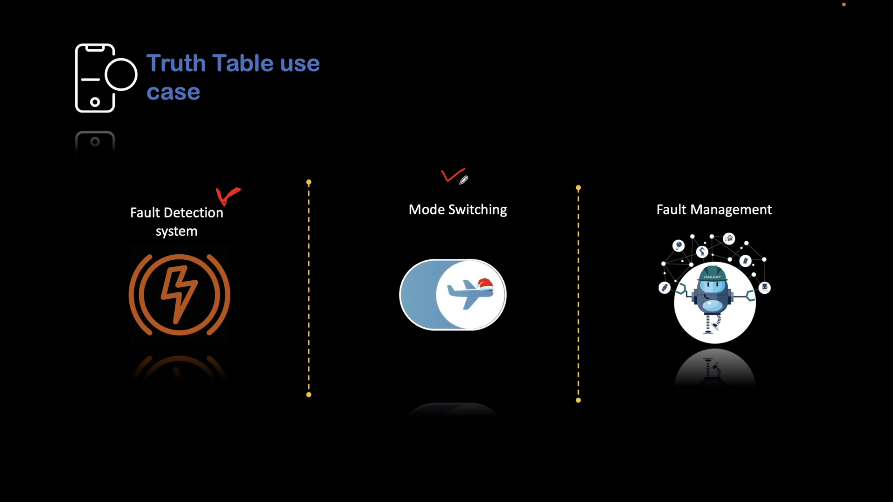
{"action": "left_click", "coordinate": [453, 295]}
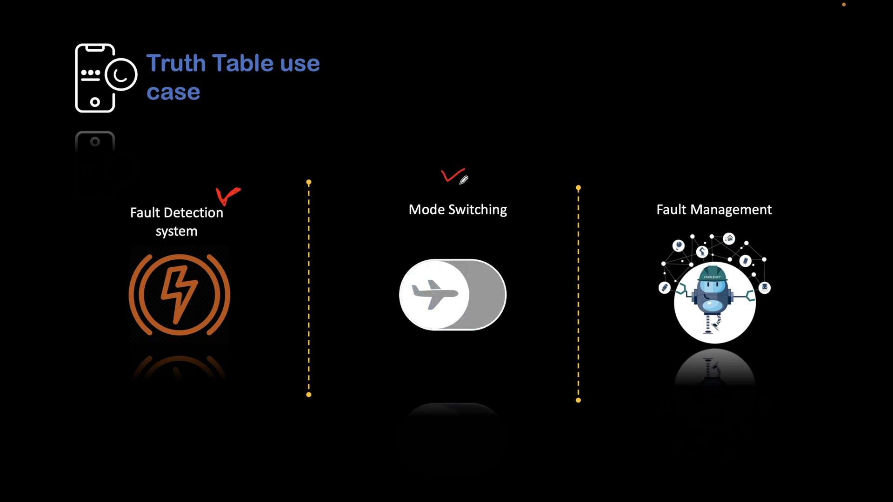
{"action": "left_click", "coordinate": [453, 295]}
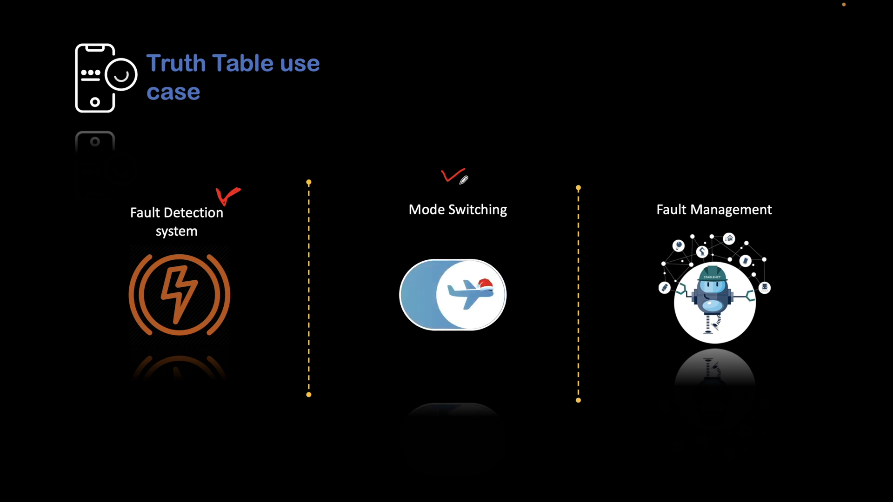
{"action": "left_click", "coordinate": [453, 294]}
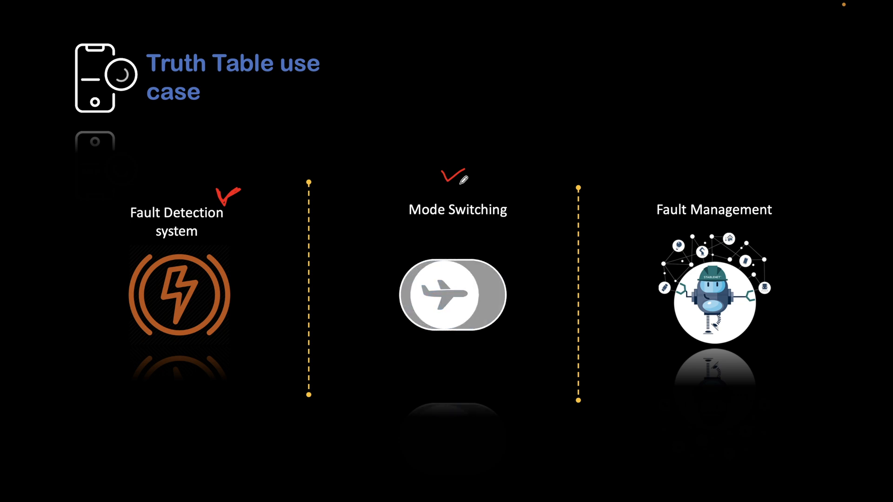
{"action": "left_click", "coordinate": [453, 295]}
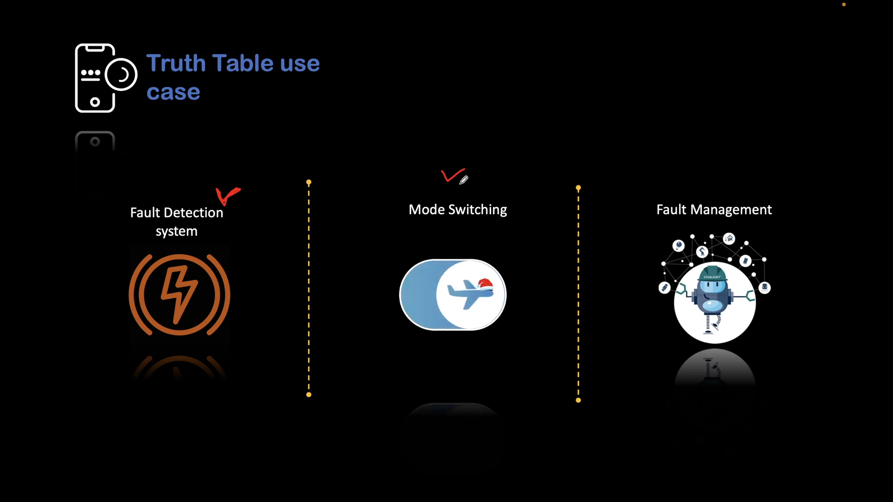
{"action": "left_click", "coordinate": [452, 294]}
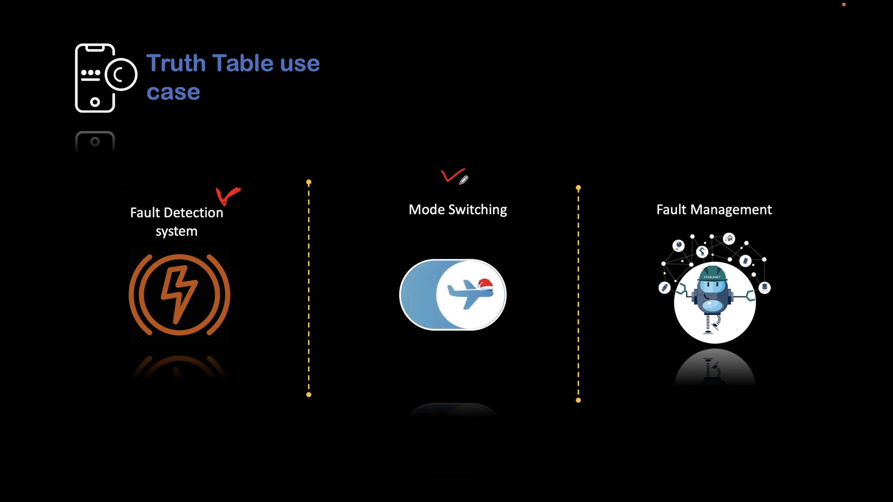
{"action": "left_click", "coordinate": [452, 295]}
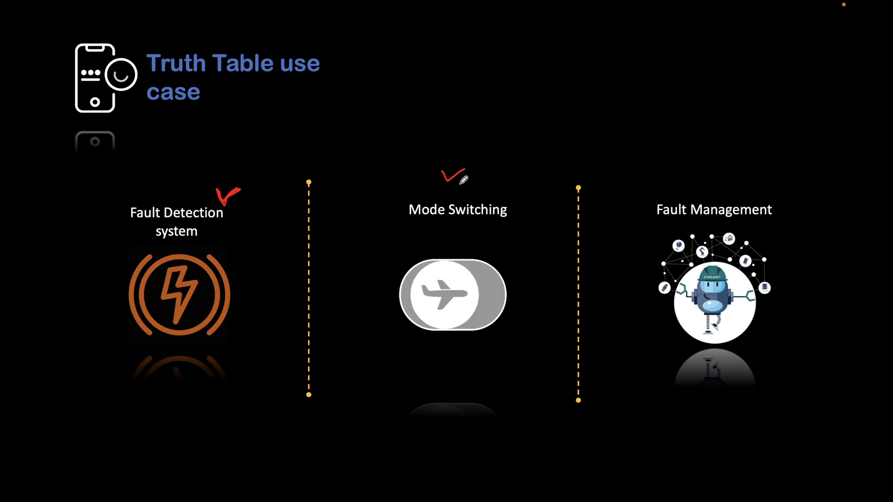
{"action": "left_click", "coordinate": [452, 295]}
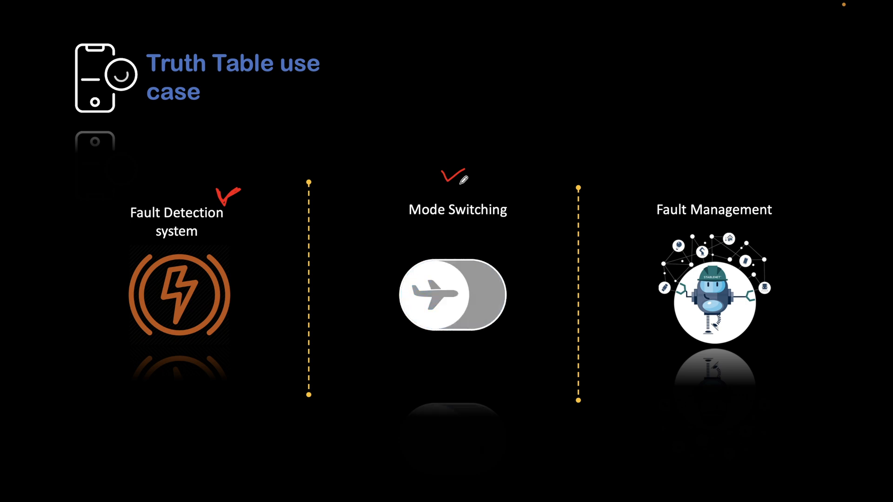
{"action": "left_click", "coordinate": [453, 295]}
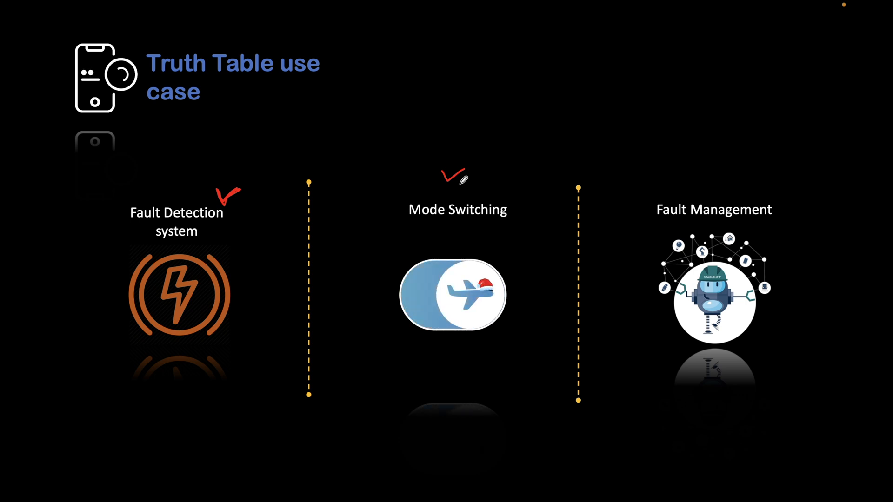
{"action": "left_click", "coordinate": [452, 295]}
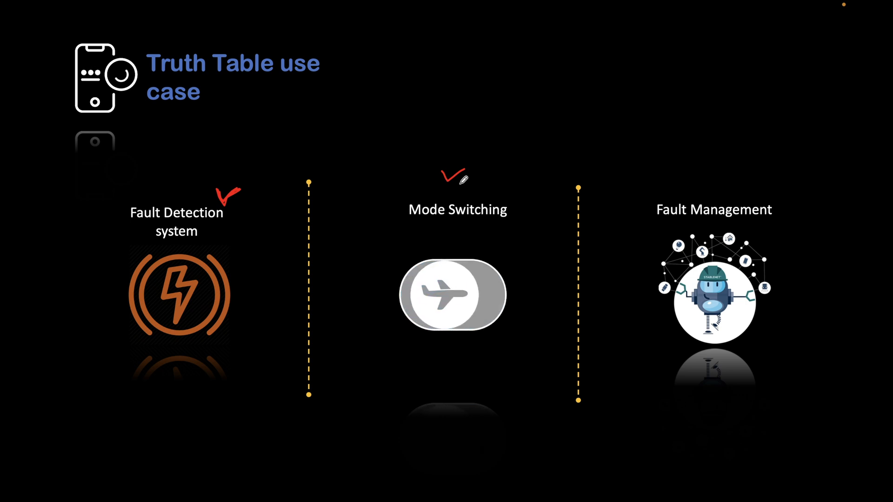
{"action": "left_click", "coordinate": [452, 295]}
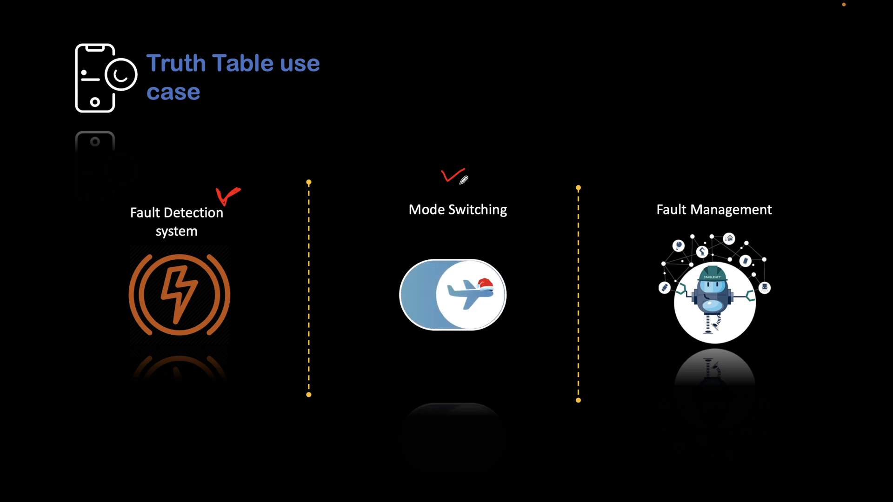
{"action": "left_click", "coordinate": [453, 295]}
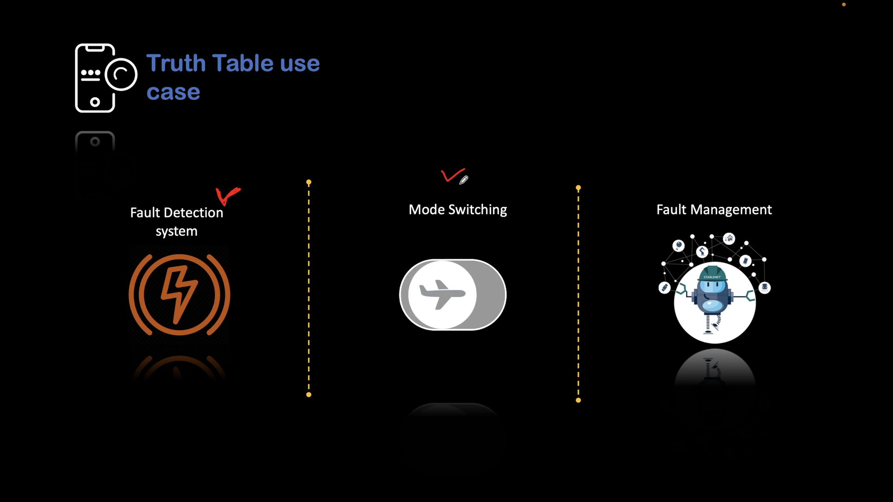
{"action": "left_click", "coordinate": [452, 295]}
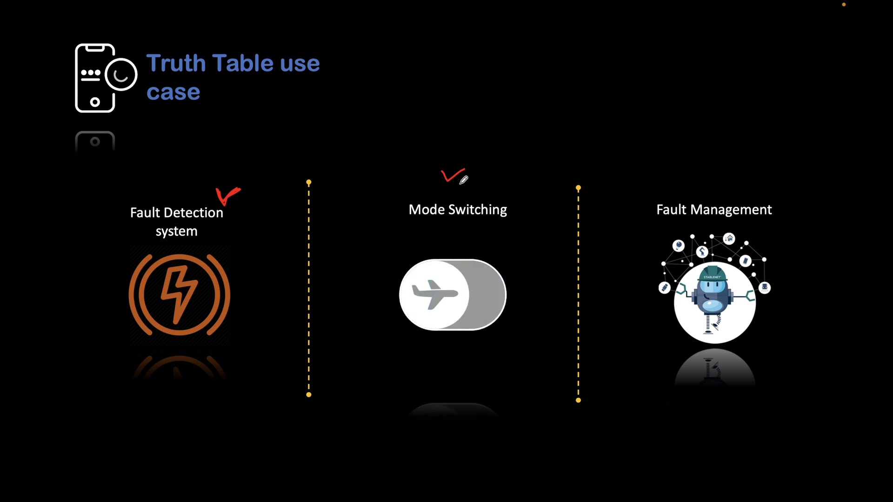
{"action": "left_click", "coordinate": [453, 295]}
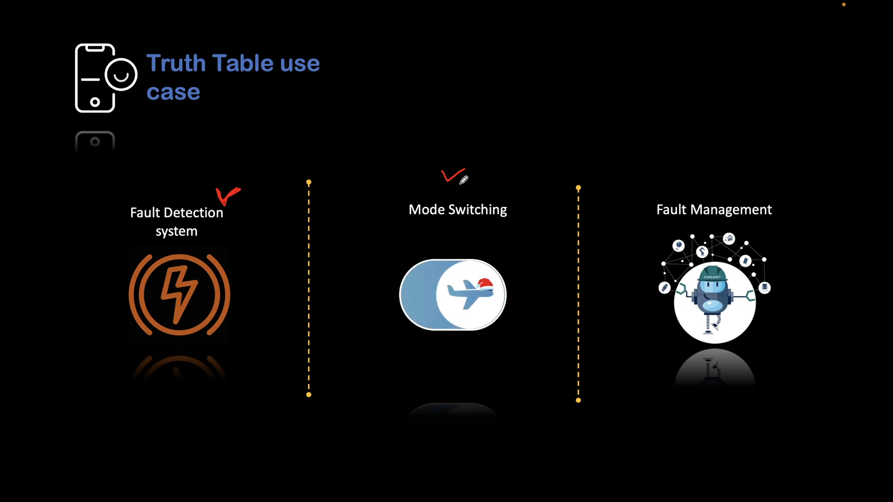
{"action": "left_click", "coordinate": [452, 295]}
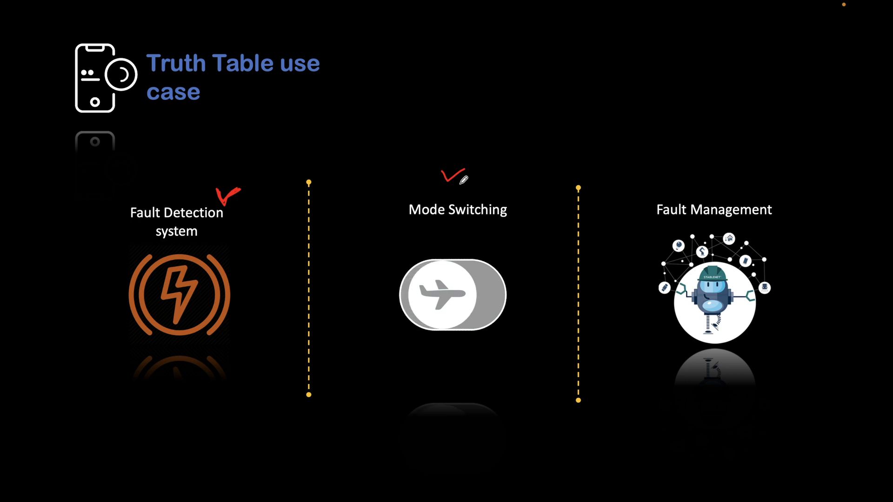
{"action": "left_click", "coordinate": [453, 295]}
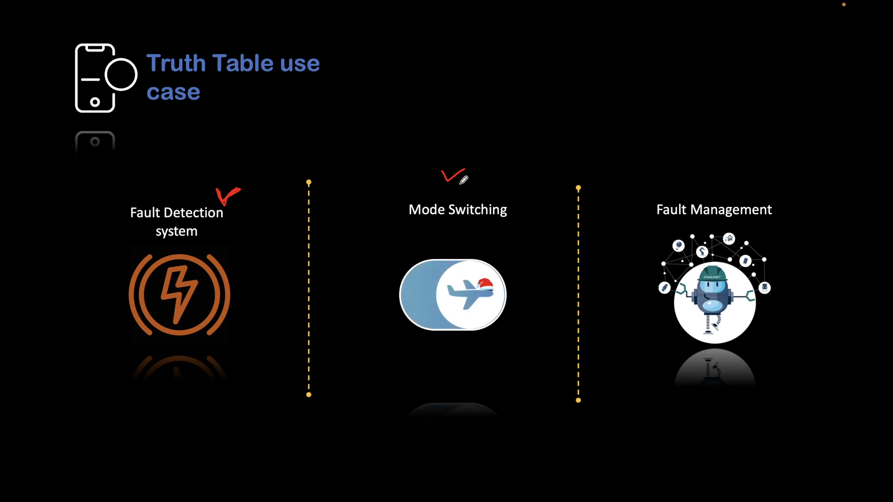
Step: Draw a red check mark over the Mode Switching use case
{"action": "left_click", "coordinate": [453, 295]}
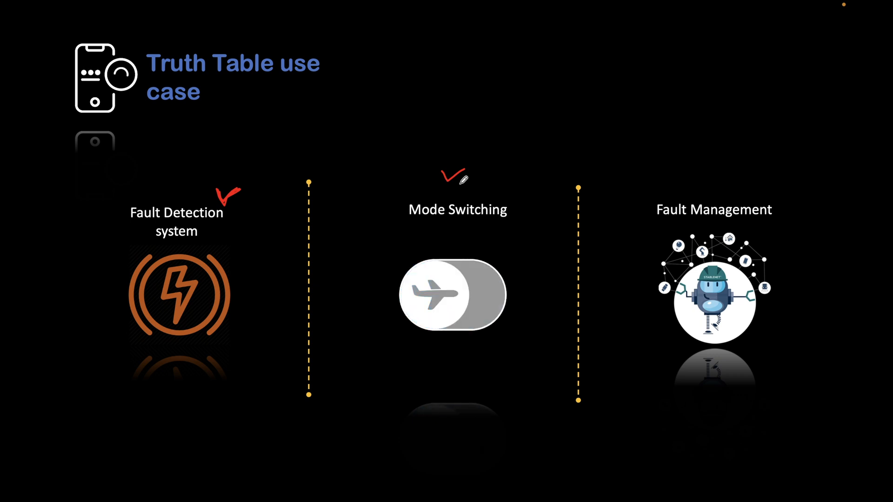
{"action": "left_click", "coordinate": [453, 295]}
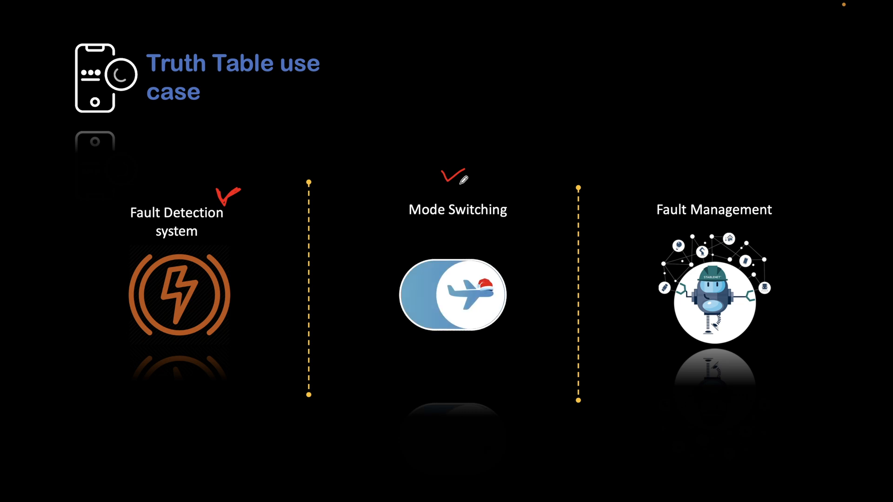
{"action": "left_click", "coordinate": [452, 295]}
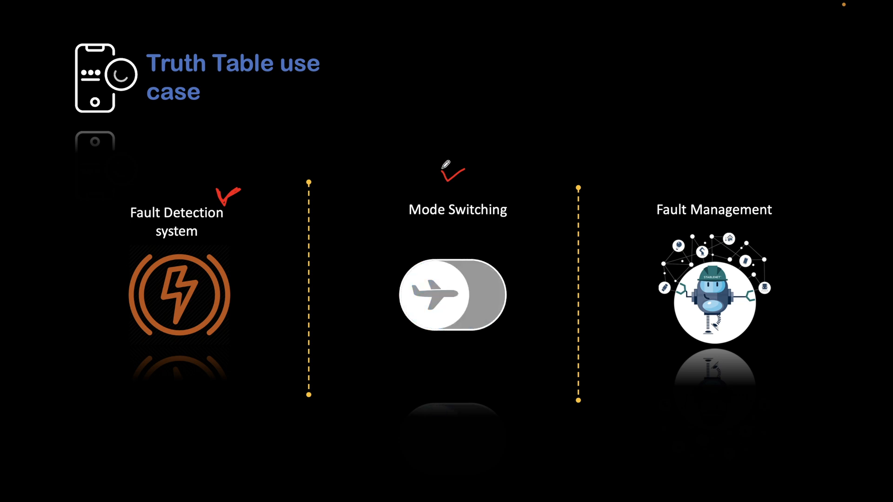
{"action": "left_click", "coordinate": [453, 295]}
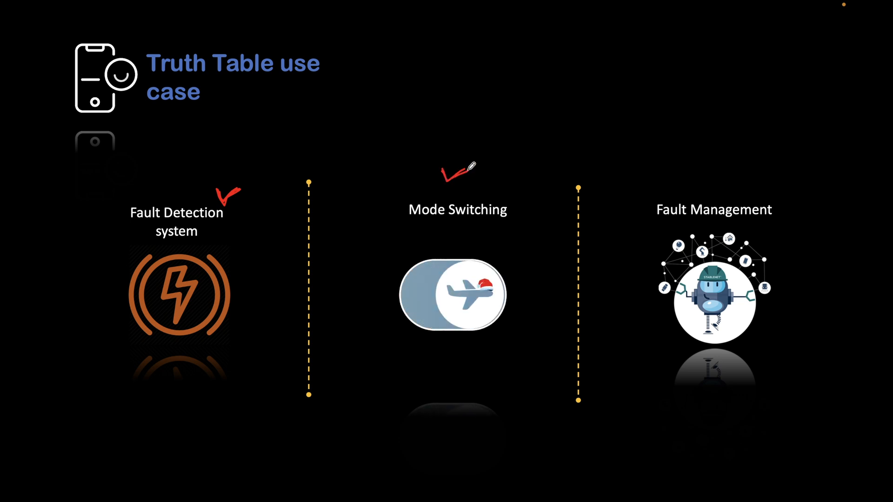
{"action": "left_click", "coordinate": [453, 294]}
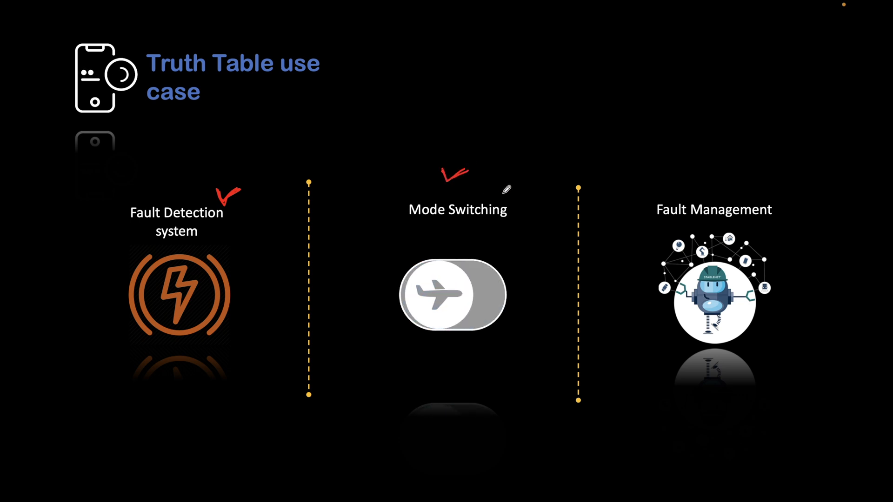
{"action": "left_click", "coordinate": [438, 295]}
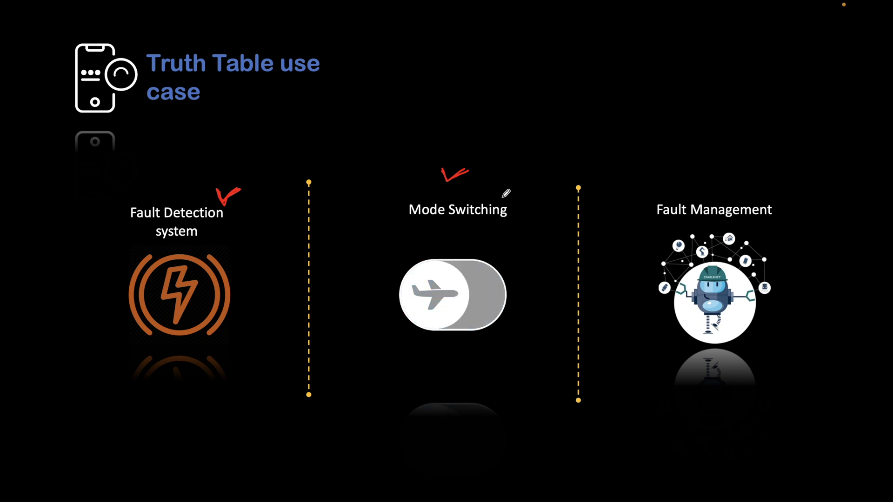
{"action": "left_click", "coordinate": [453, 295]}
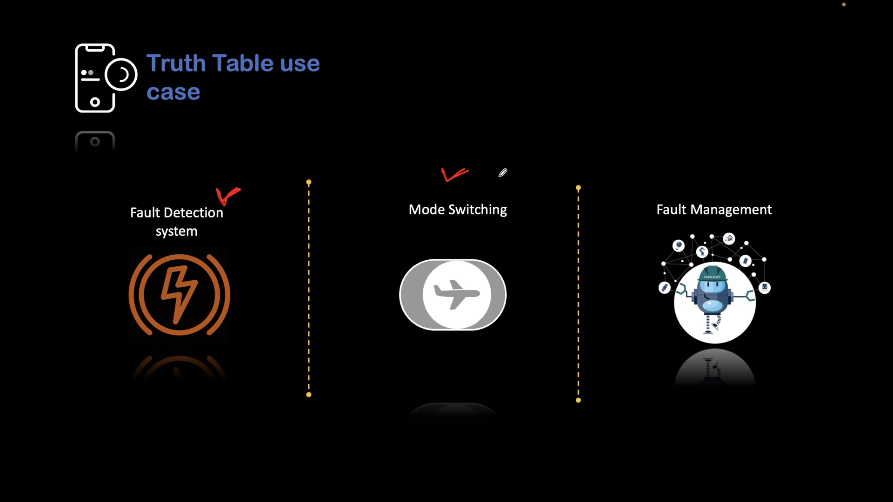
{"action": "left_click", "coordinate": [452, 295]}
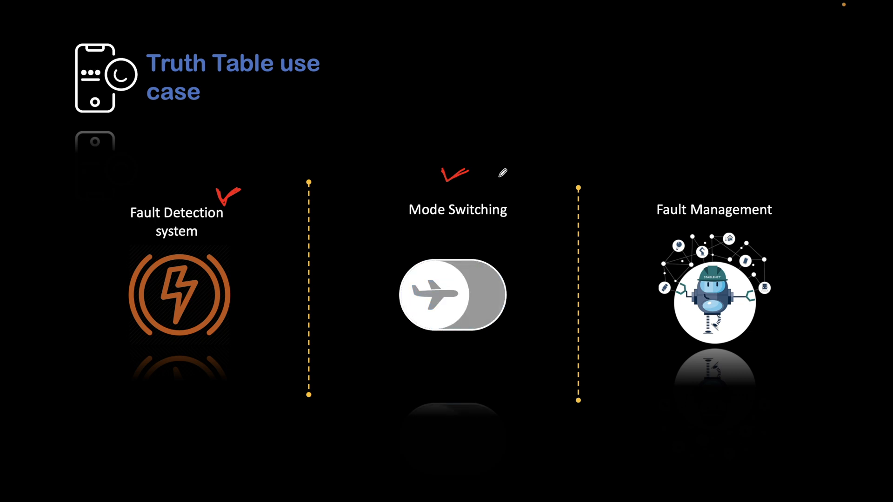
{"action": "left_click", "coordinate": [453, 295]}
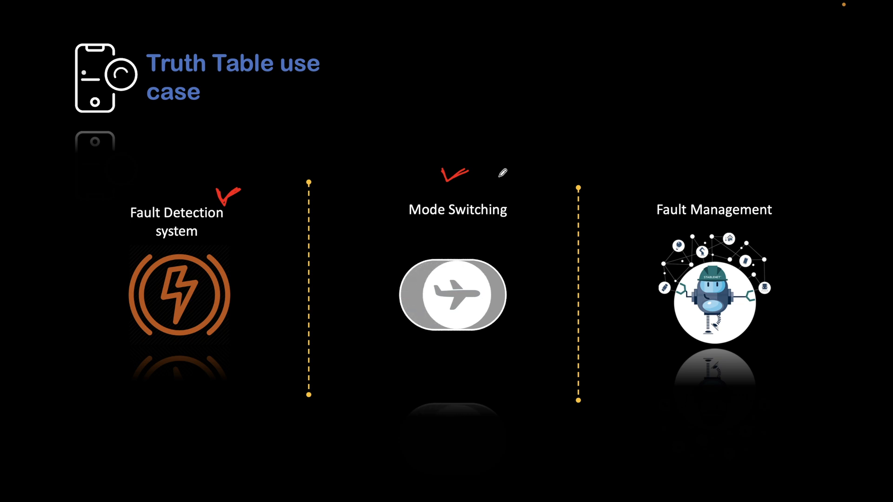
{"action": "left_click", "coordinate": [453, 295]}
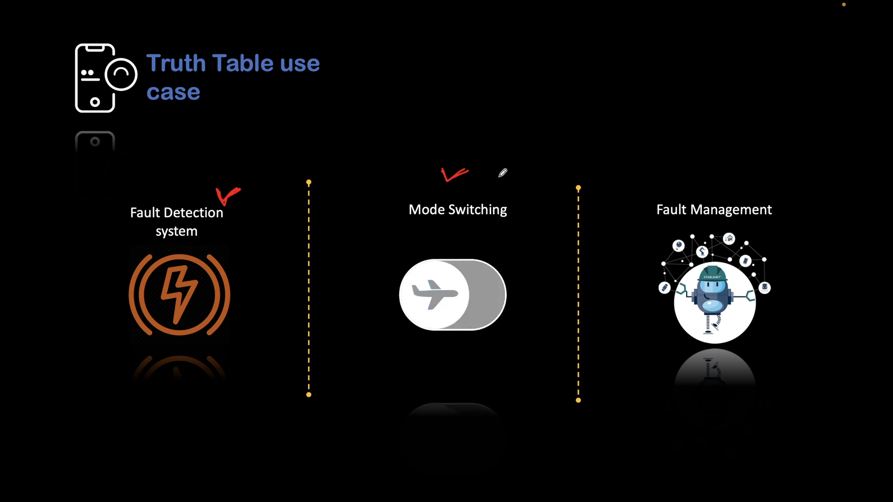
{"action": "left_click", "coordinate": [452, 295]}
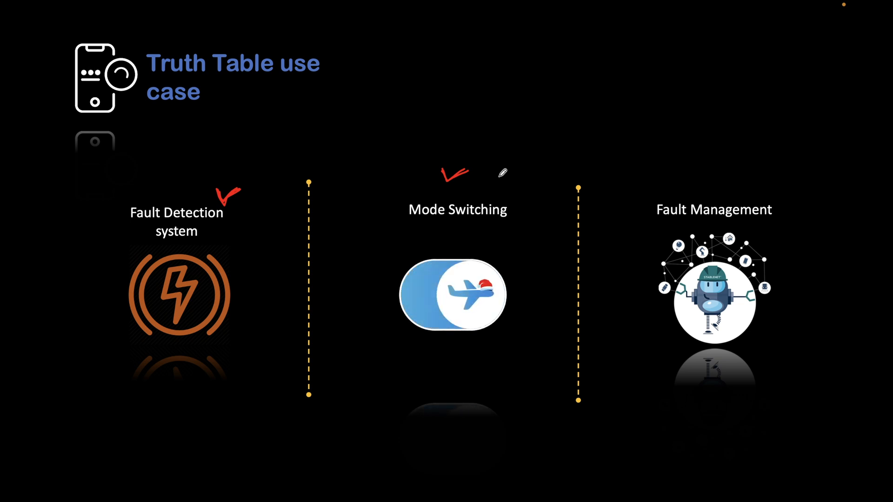
{"action": "left_click", "coordinate": [453, 295]}
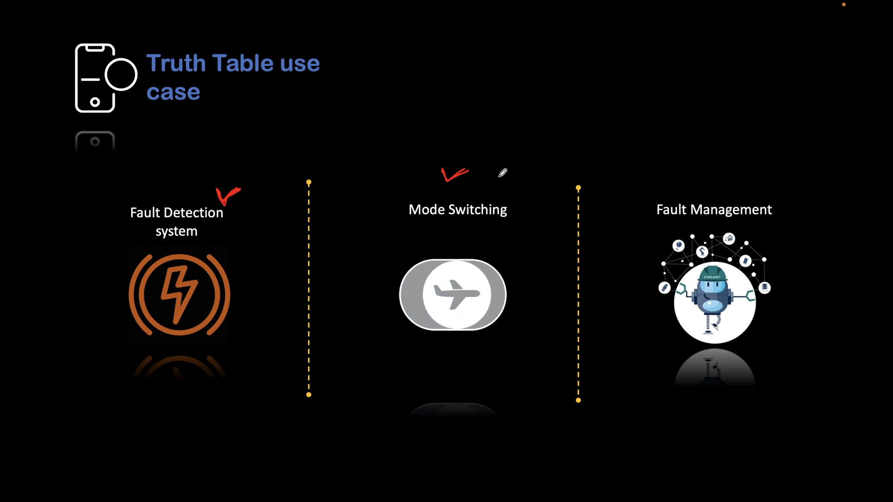
{"action": "left_click", "coordinate": [452, 295]}
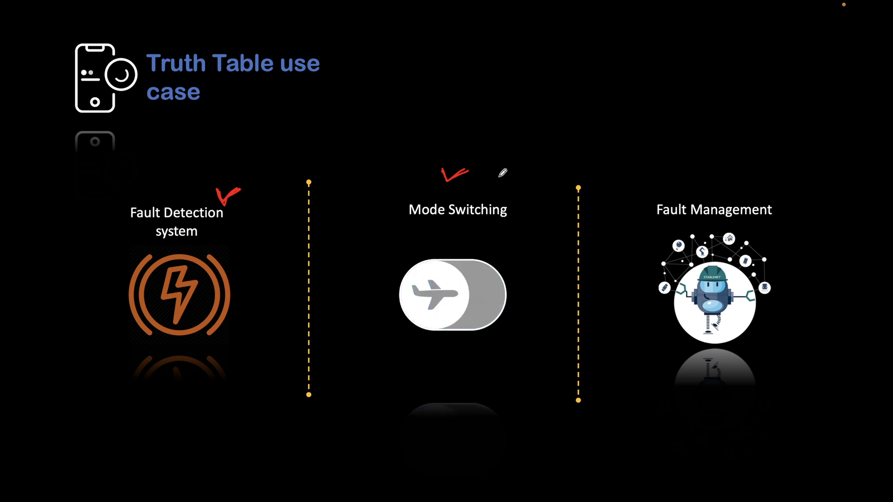
{"action": "left_click", "coordinate": [453, 295]}
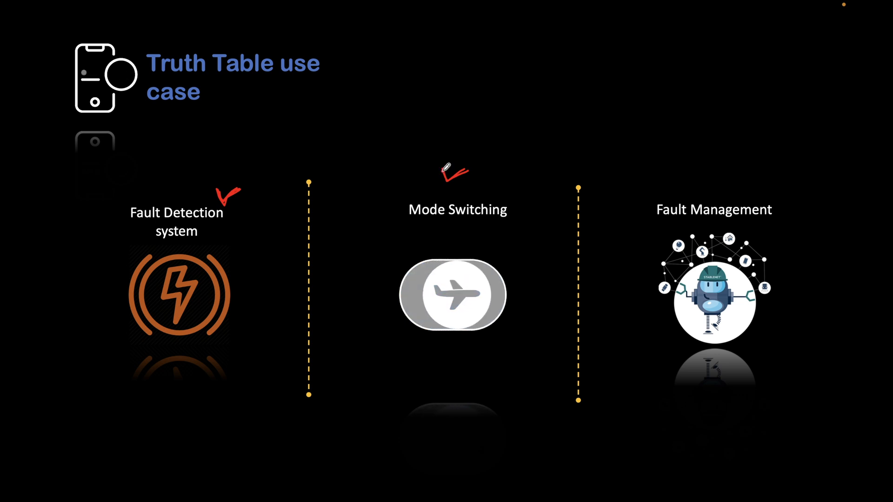
{"action": "left_click", "coordinate": [452, 295]}
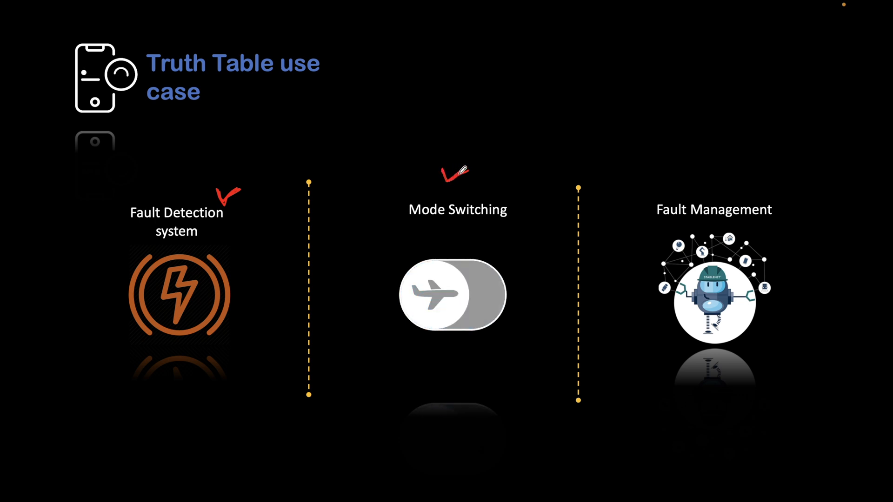
{"action": "left_click", "coordinate": [453, 294]}
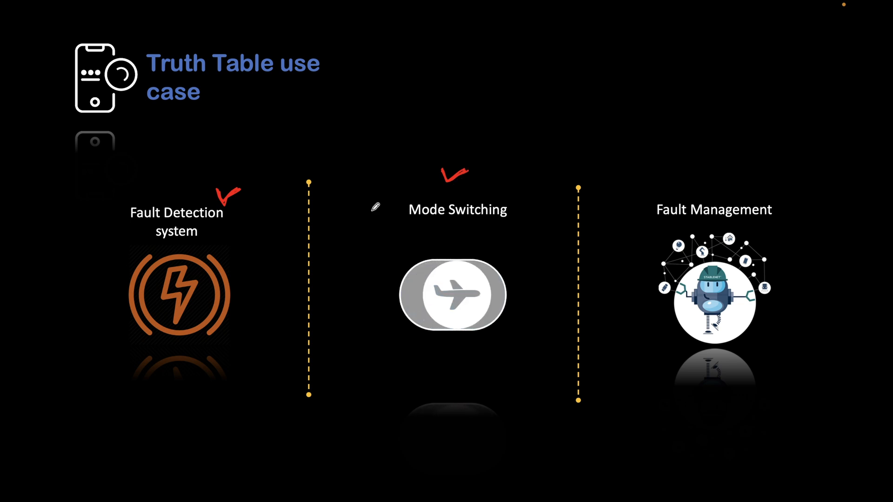
Step: Draw a red check mark above the Fault Management use case
{"action": "left_click", "coordinate": [452, 295]}
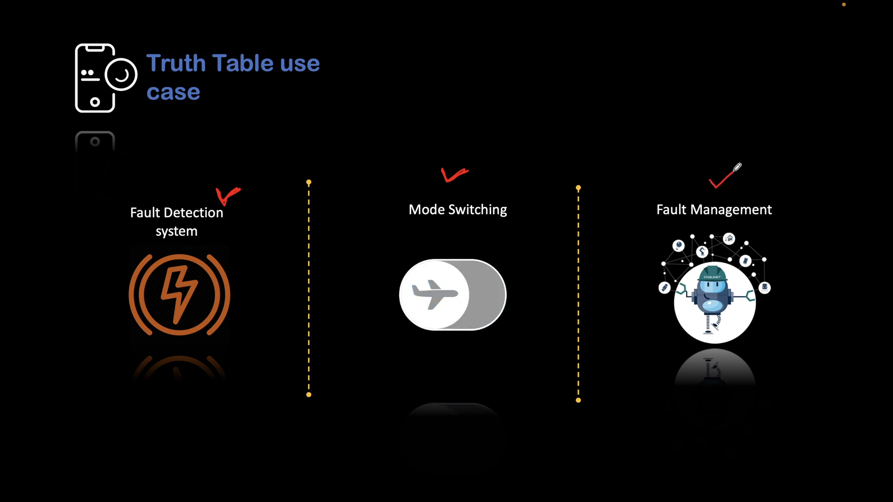
{"action": "left_click", "coordinate": [453, 295]}
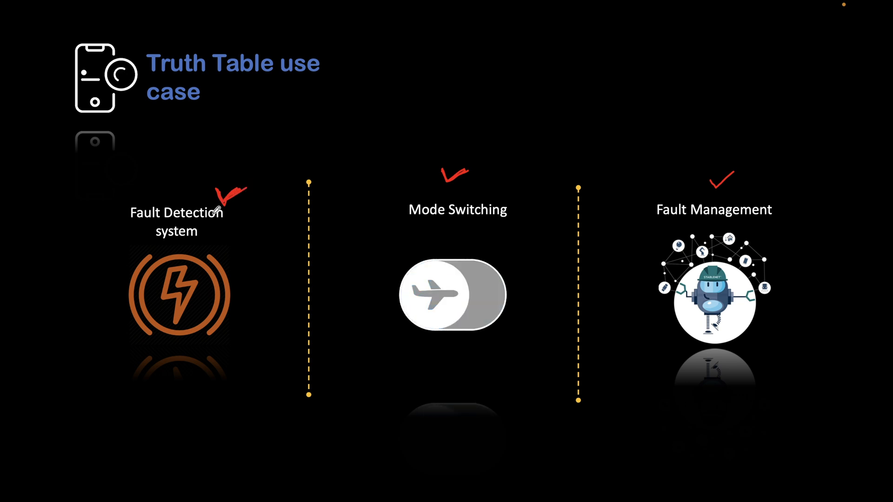
{"action": "left_click", "coordinate": [452, 295]}
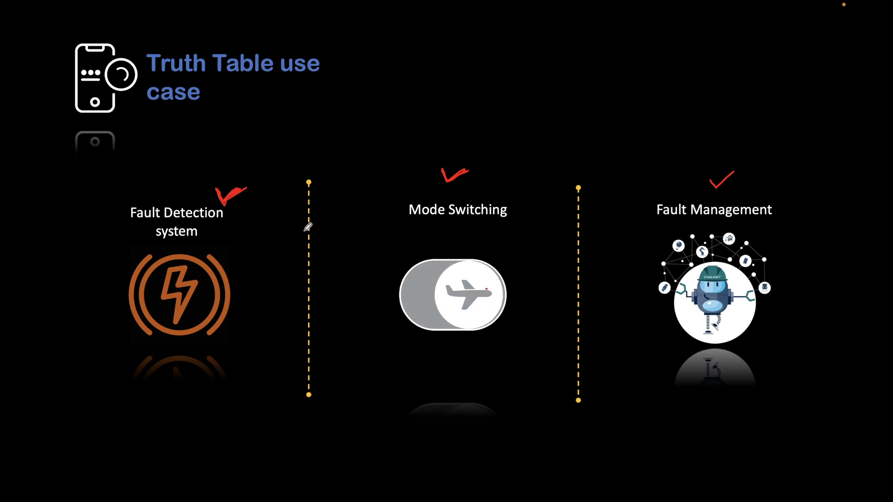
{"action": "left_click", "coordinate": [453, 294]}
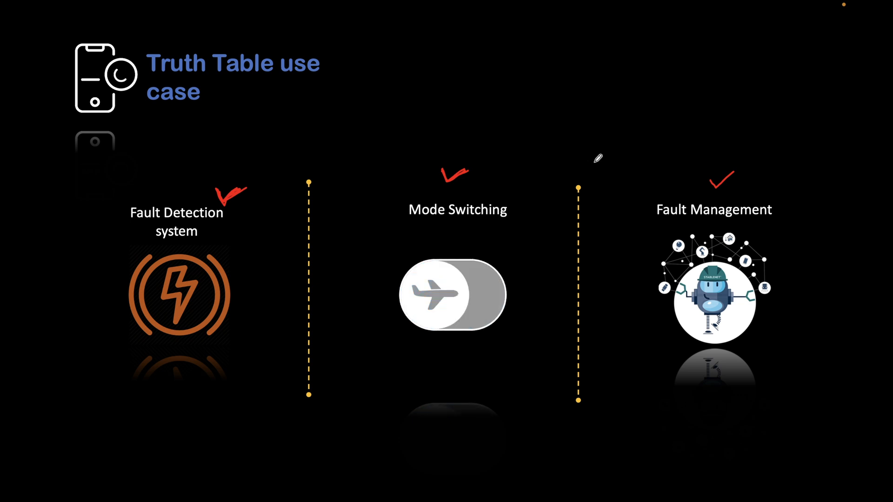
{"action": "left_click", "coordinate": [453, 295]}
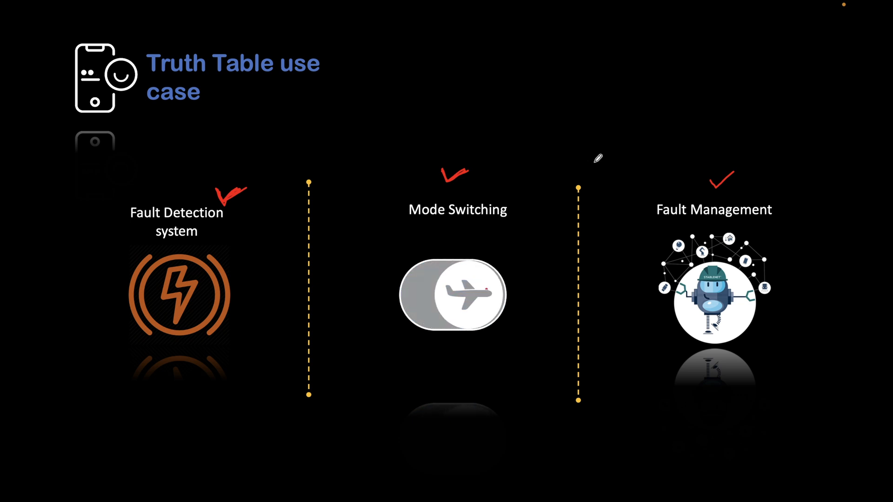
{"action": "left_click", "coordinate": [452, 295]}
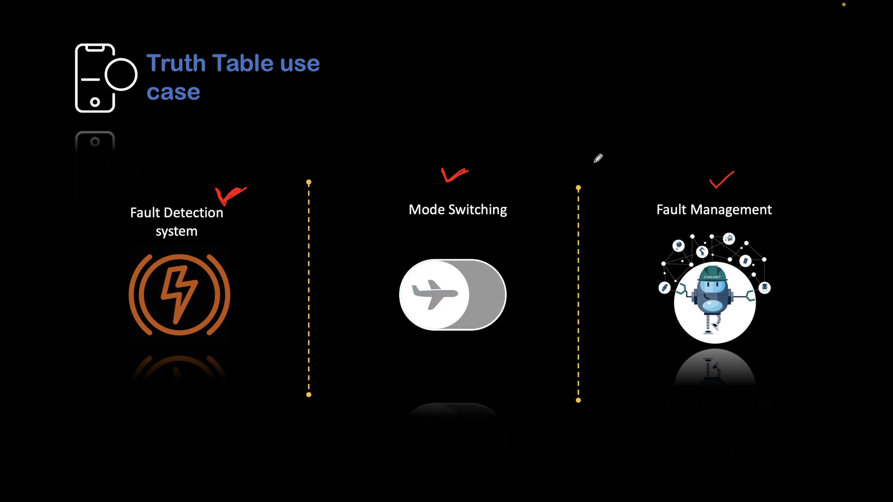
{"action": "left_click", "coordinate": [453, 296]}
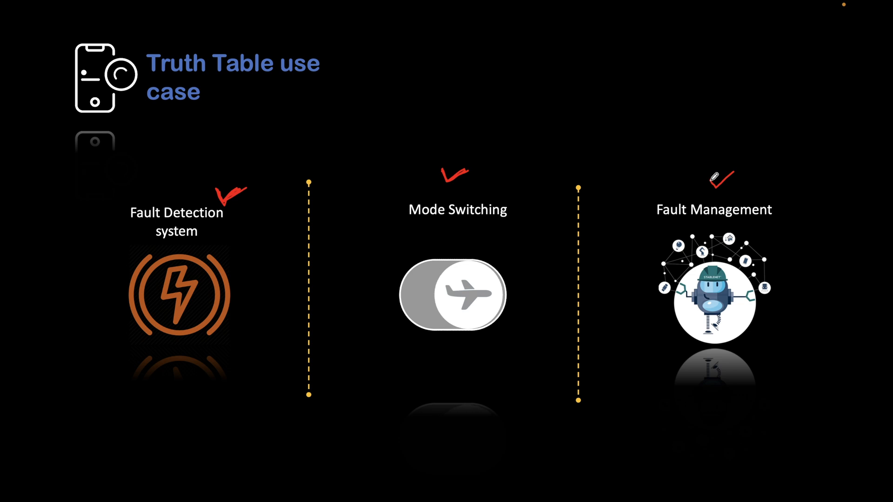
{"action": "left_click", "coordinate": [452, 295]}
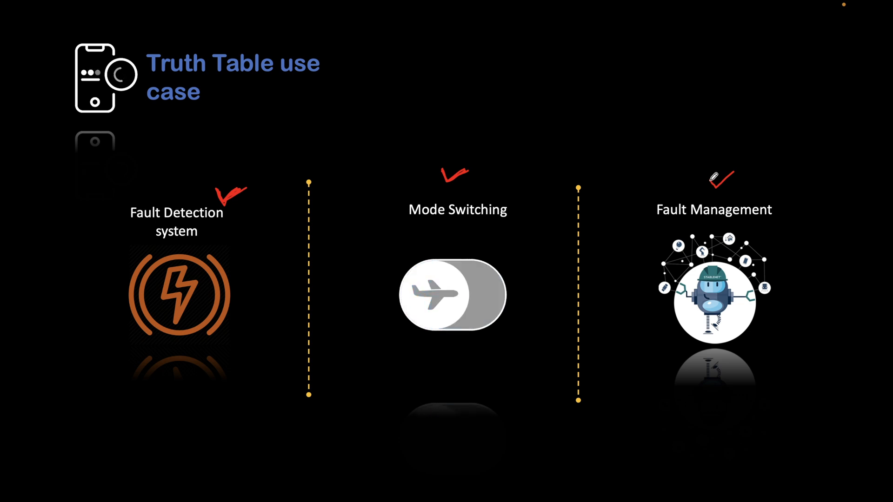
{"action": "left_click", "coordinate": [453, 295]}
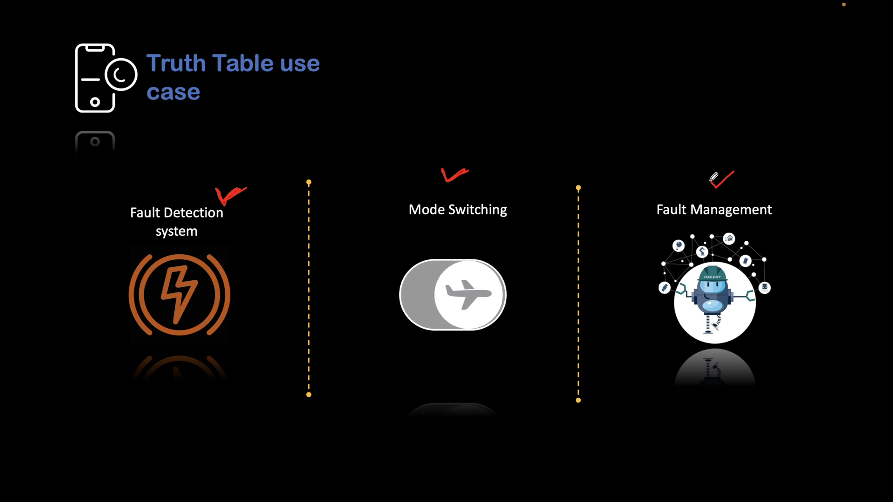
{"action": "left_click", "coordinate": [452, 294]}
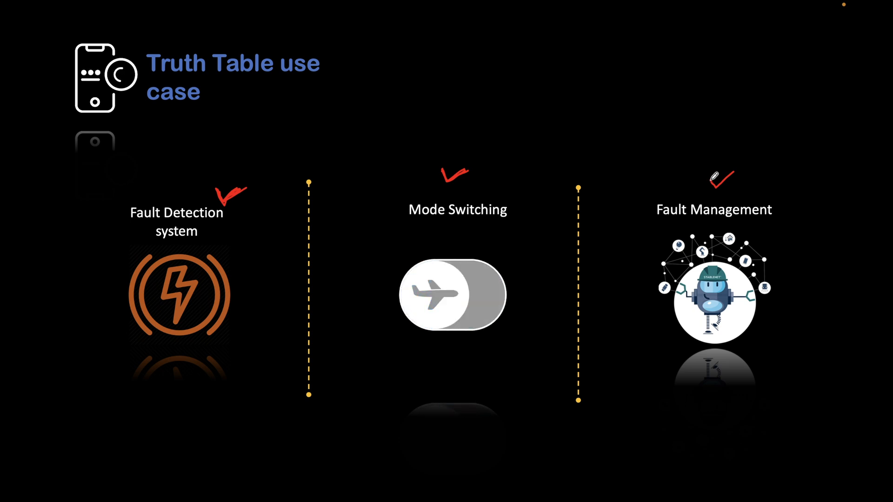
{"action": "left_click", "coordinate": [453, 295]}
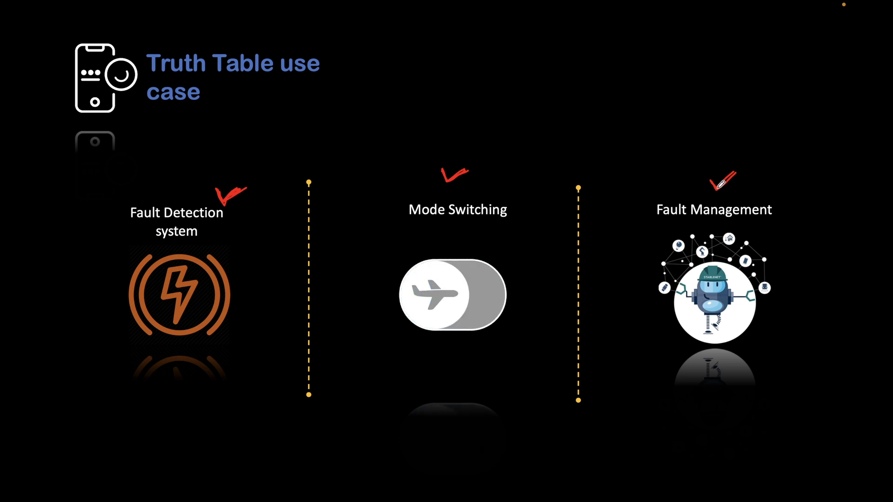
Step: Sketch a red box above the use cases with an input arrow and an output arrow
{"action": "left_click", "coordinate": [453, 295]}
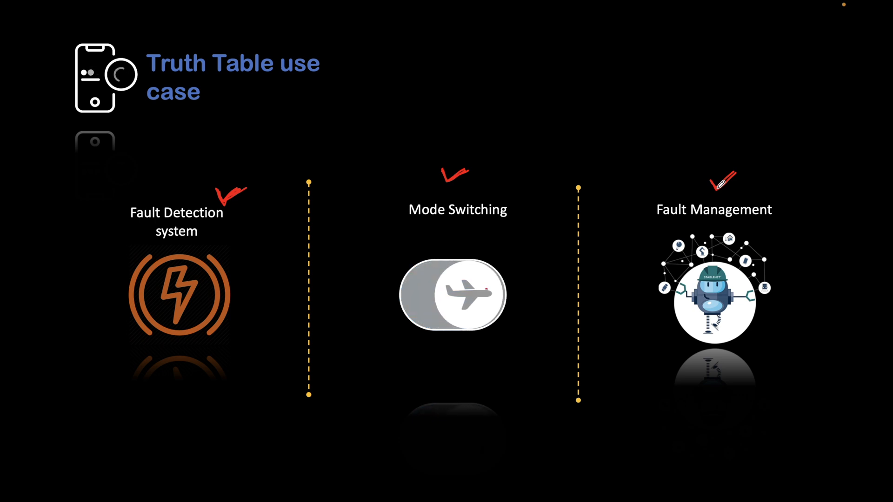
{"action": "left_click", "coordinate": [453, 295]}
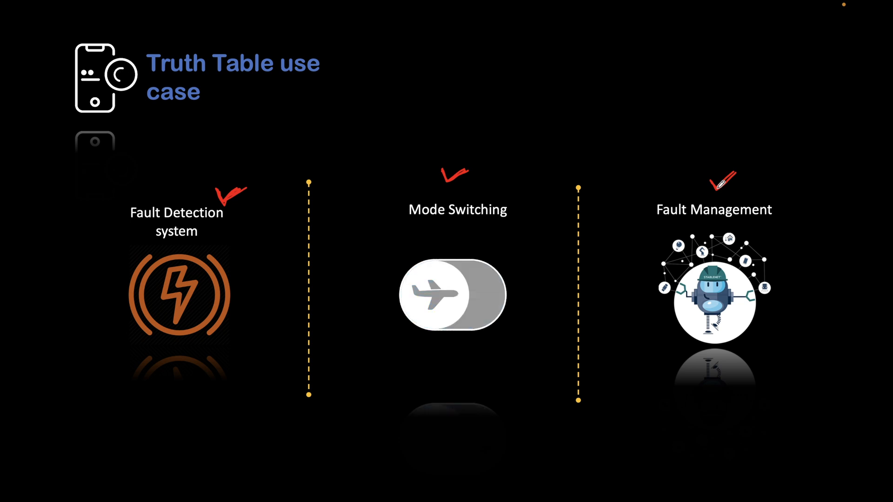
{"action": "left_click", "coordinate": [453, 294]}
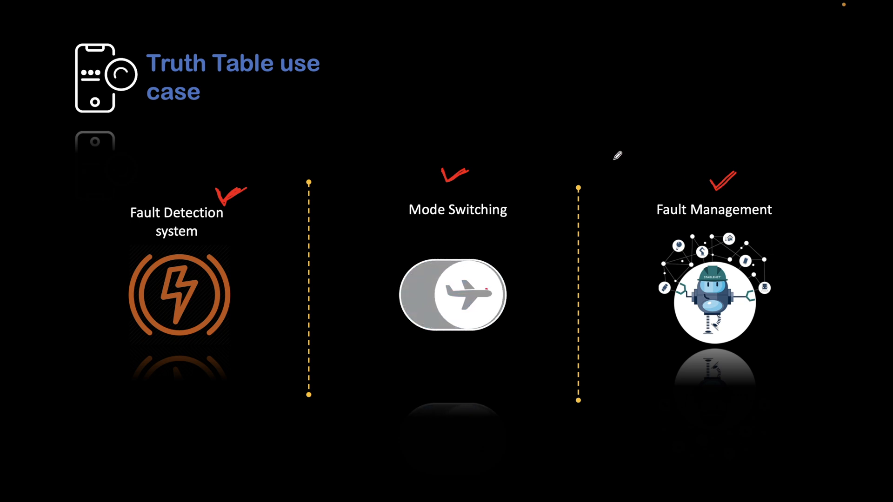
{"action": "left_click", "coordinate": [452, 294]}
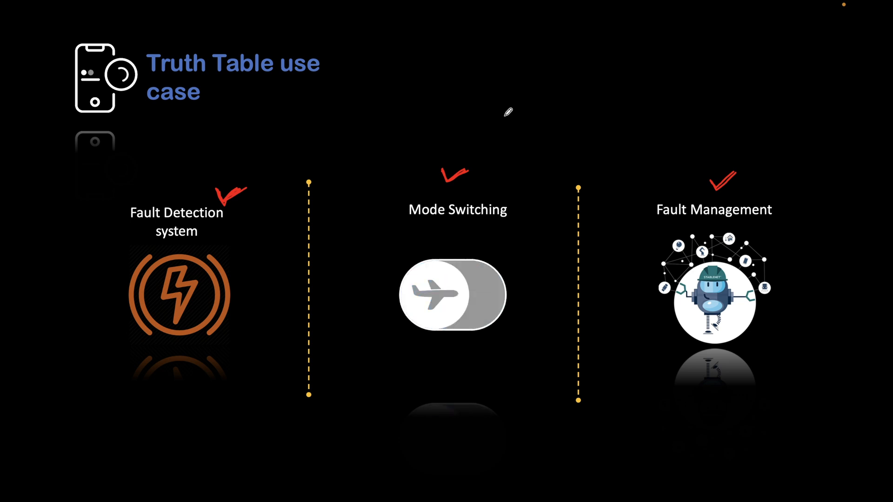
{"action": "left_click", "coordinate": [453, 294]}
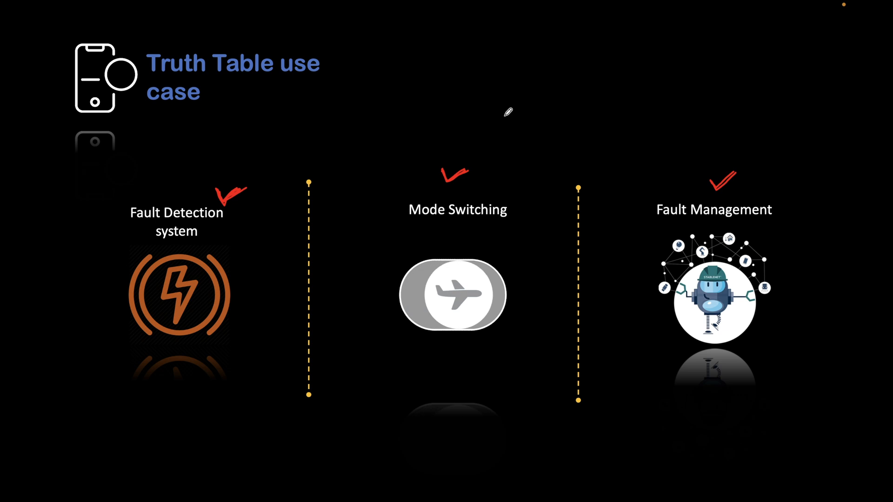
{"action": "left_click", "coordinate": [453, 295]}
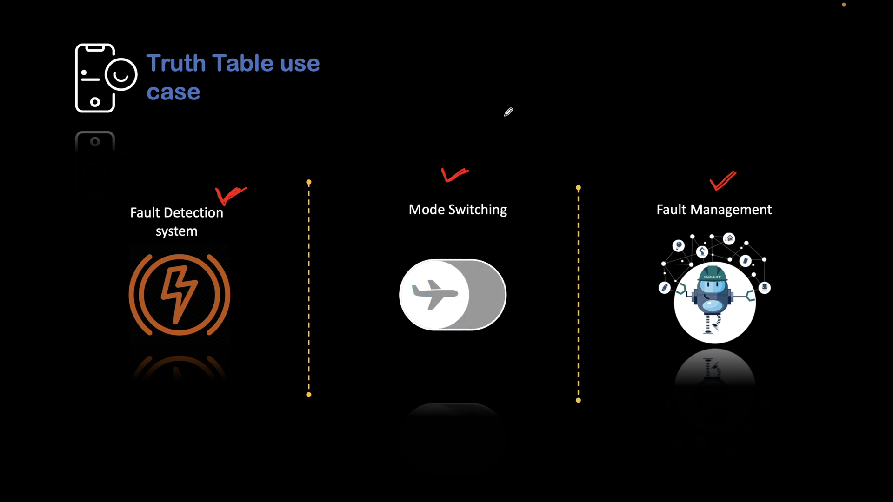
{"action": "left_click", "coordinate": [453, 295]}
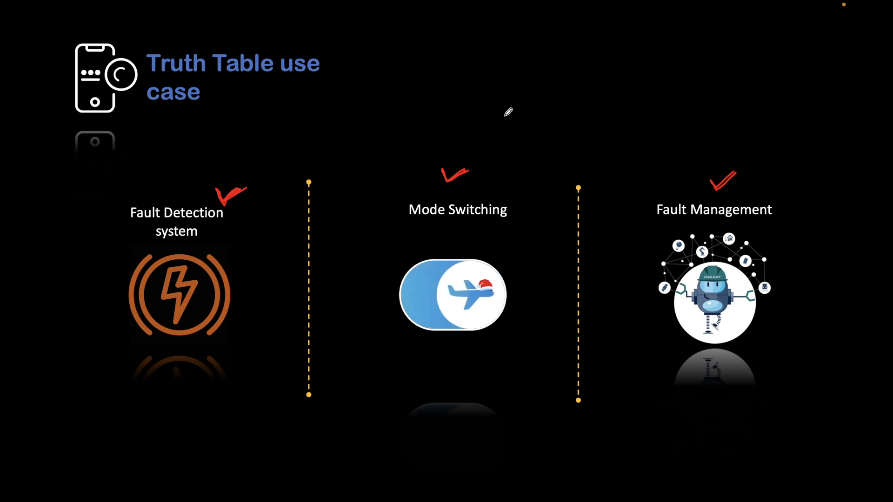
{"action": "left_click", "coordinate": [453, 295]}
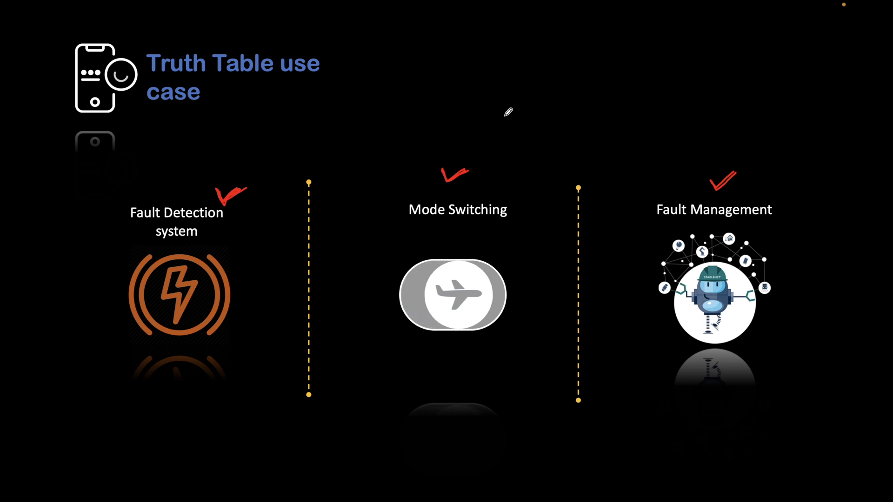
{"action": "left_click", "coordinate": [453, 294]}
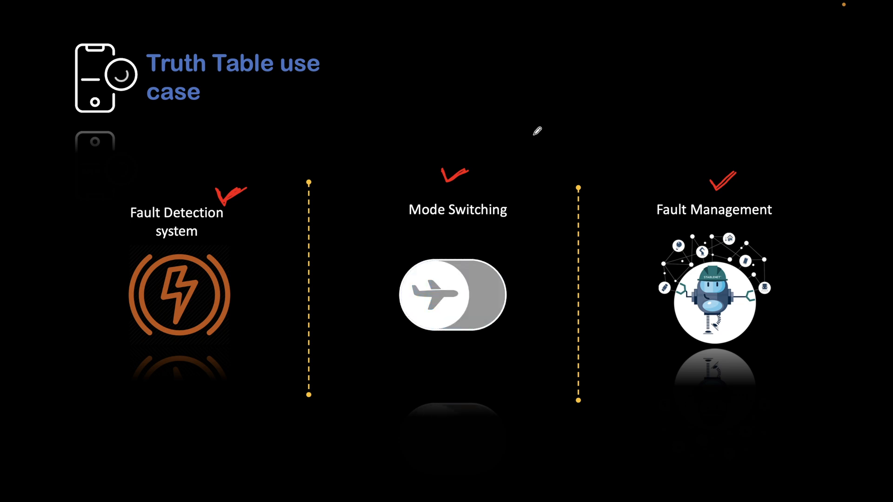
{"action": "left_click", "coordinate": [453, 294]}
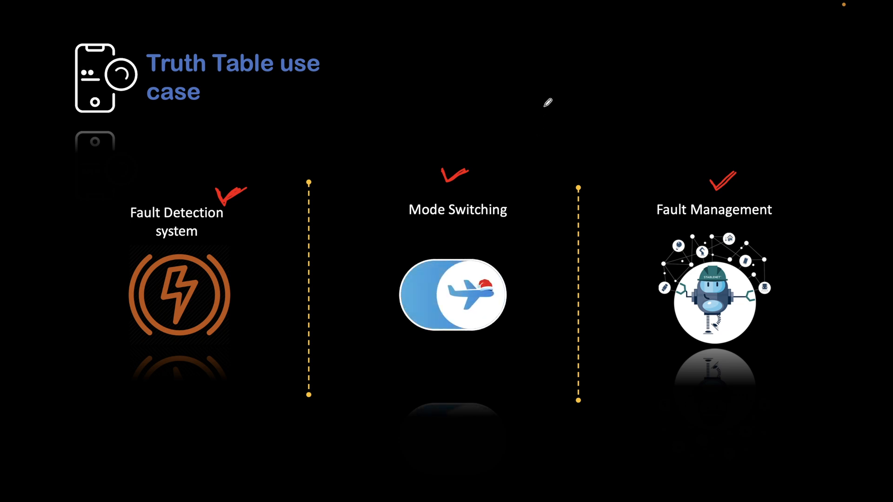
{"action": "left_click", "coordinate": [452, 294]}
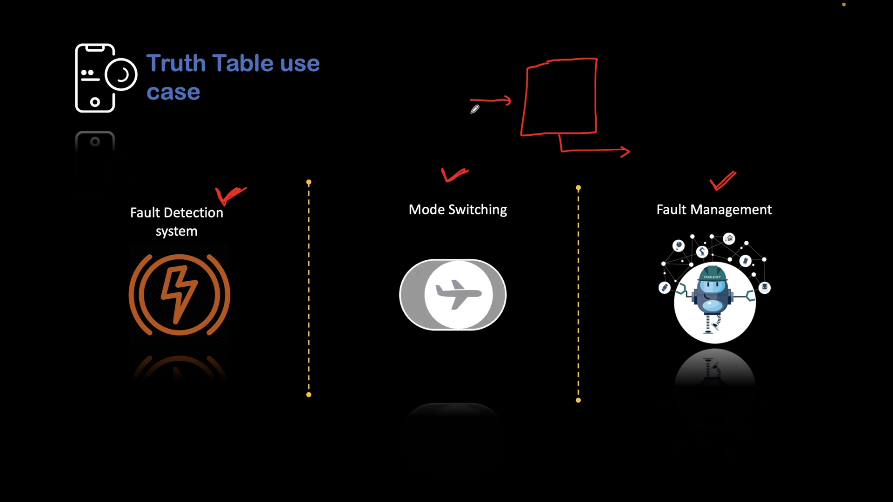
Step: Add a small red check mark beside the output arrow of the sketched box
{"action": "left_click", "coordinate": [451, 295]}
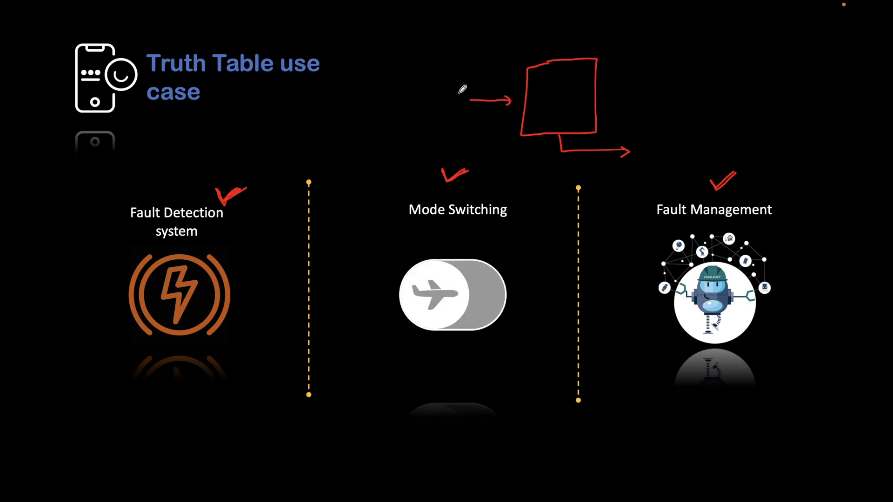
{"action": "left_click", "coordinate": [451, 295]}
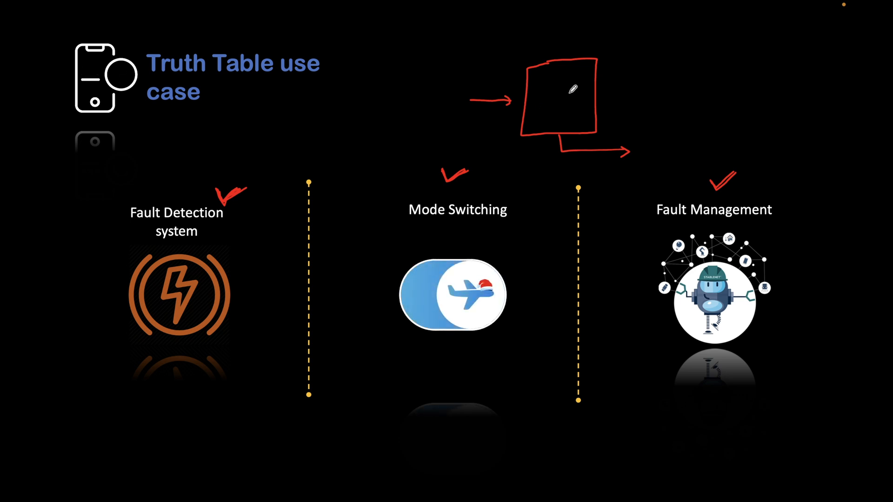
{"action": "left_click", "coordinate": [451, 295]}
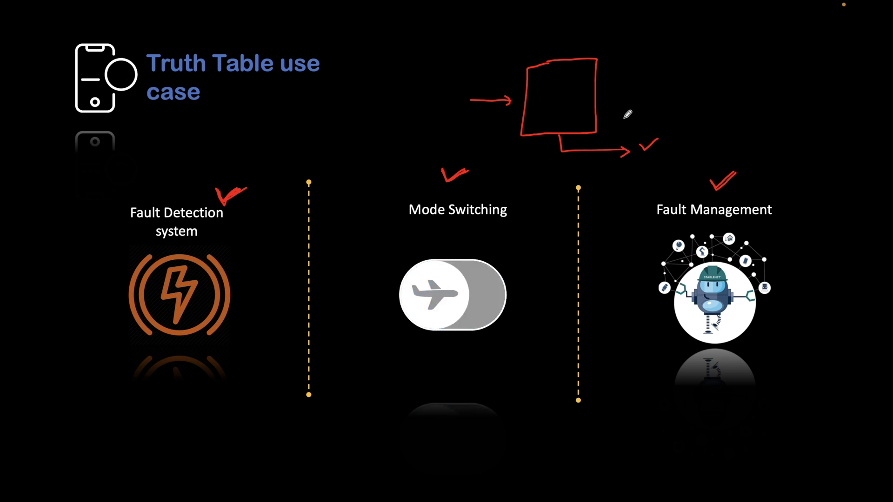
{"action": "left_click", "coordinate": [452, 294]}
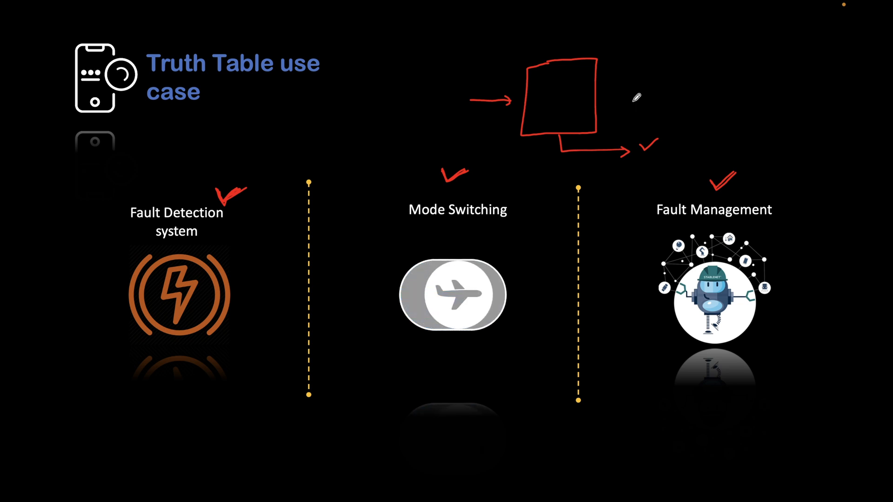
{"action": "left_click", "coordinate": [452, 295]}
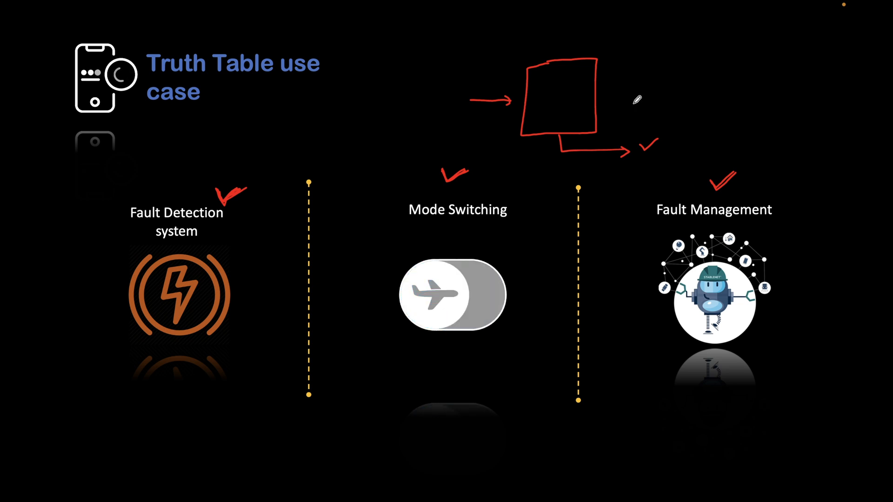
{"action": "left_click", "coordinate": [453, 295]}
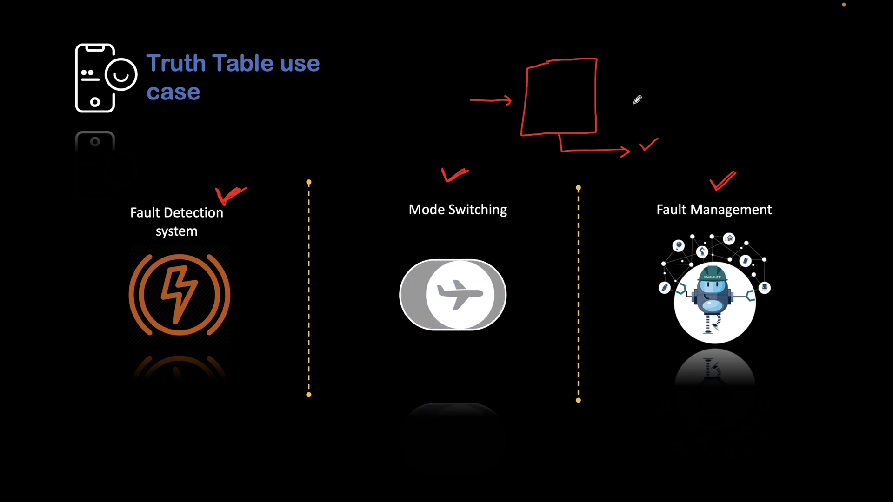
{"action": "left_click", "coordinate": [453, 295]}
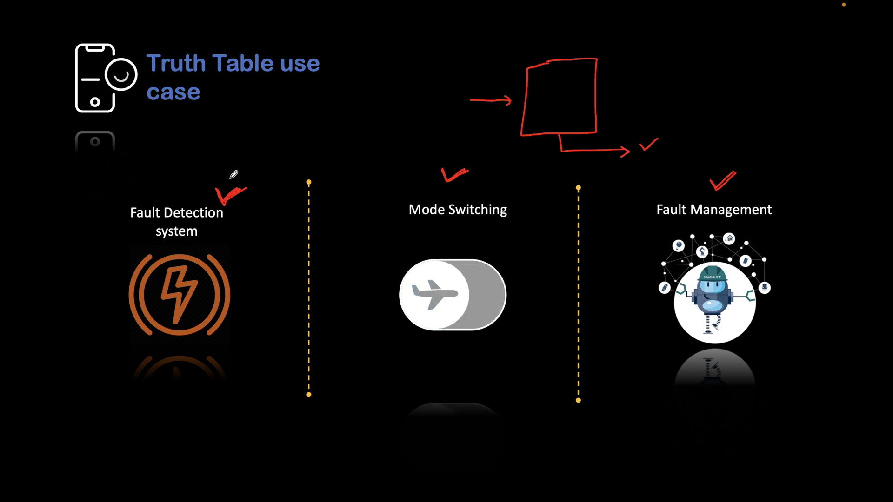
{"action": "left_click", "coordinate": [453, 295]}
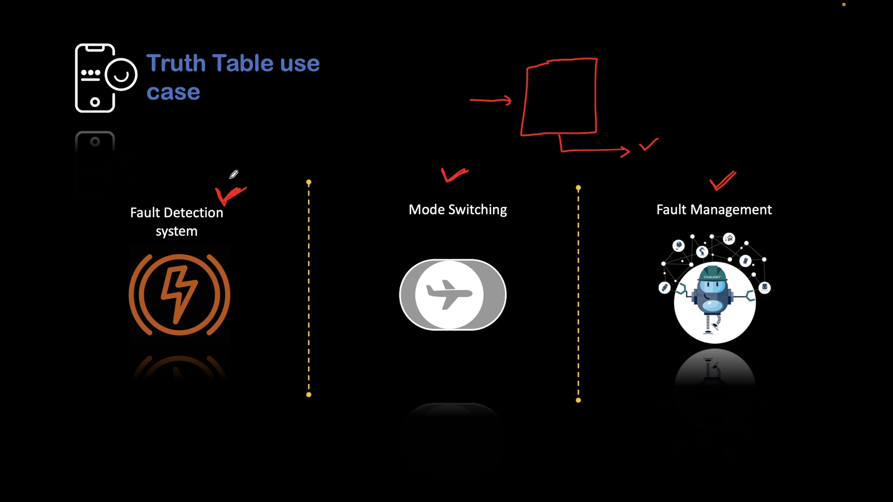
{"action": "left_click", "coordinate": [451, 295]}
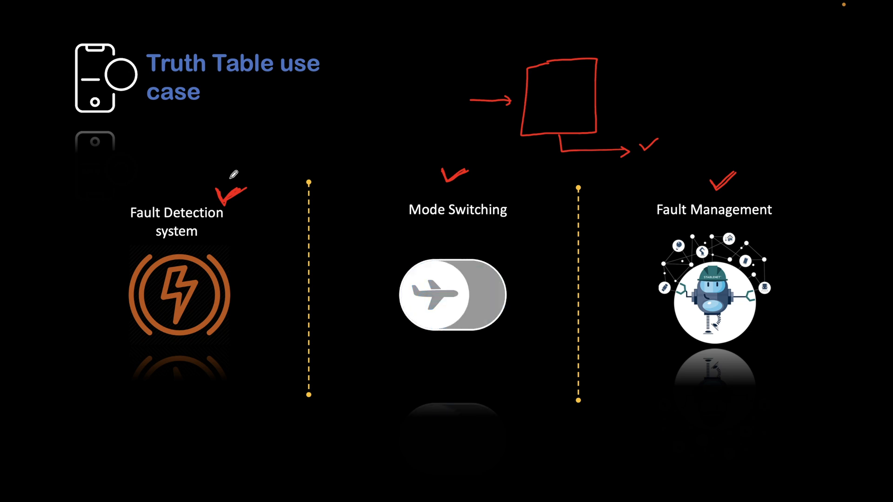
{"action": "left_click", "coordinate": [453, 296]}
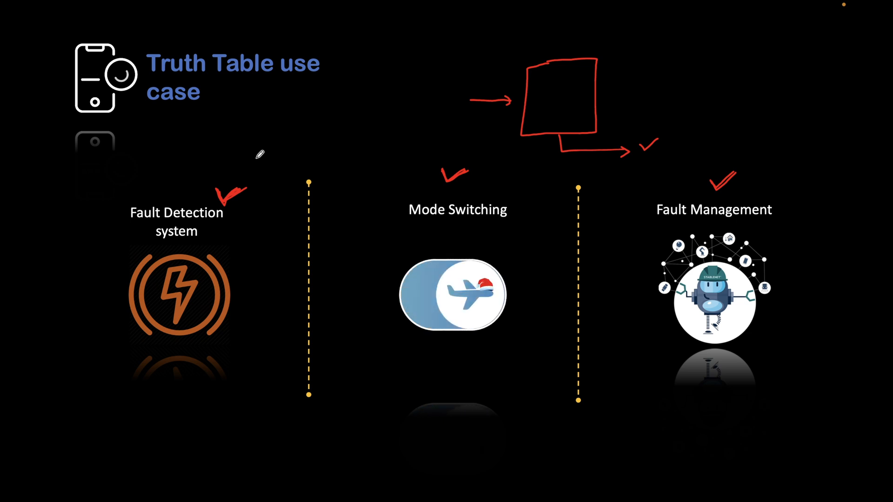
{"action": "left_click", "coordinate": [452, 295]}
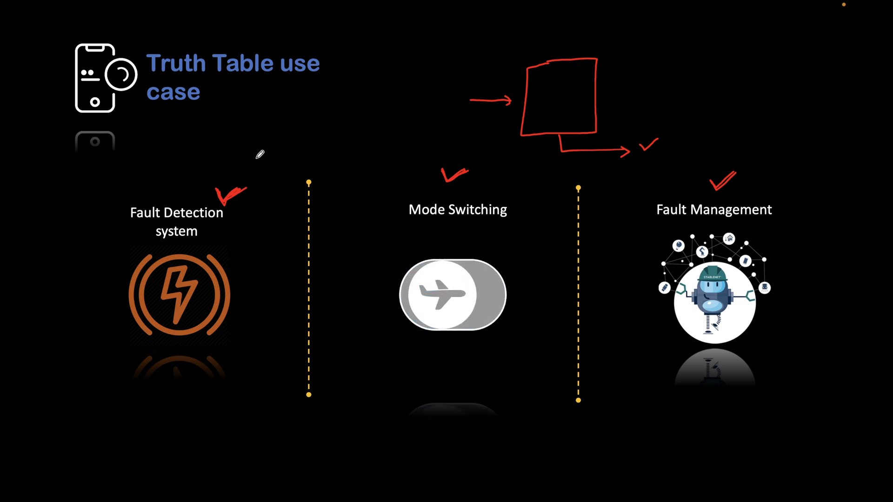
{"action": "left_click", "coordinate": [452, 296]}
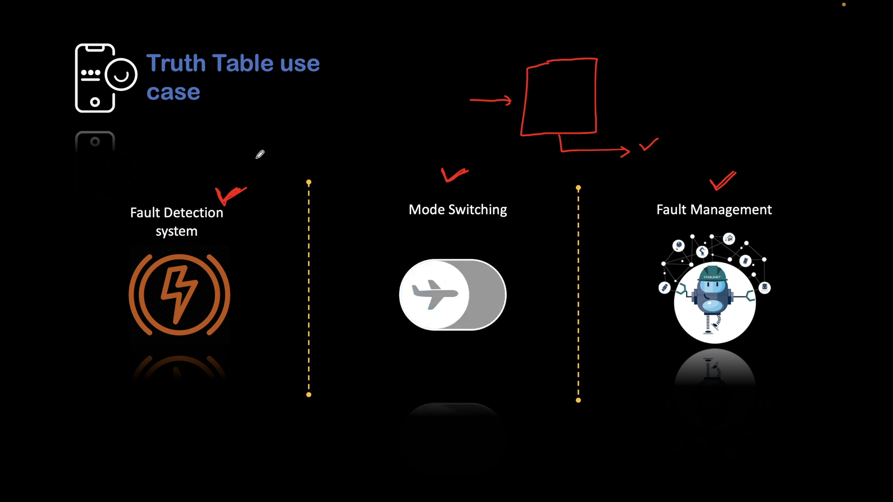
{"action": "left_click", "coordinate": [453, 294]}
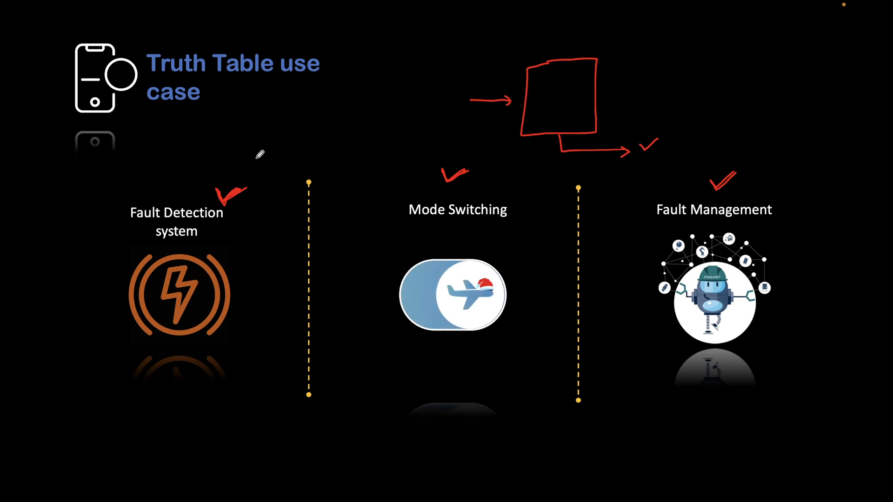
{"action": "left_click", "coordinate": [453, 294]}
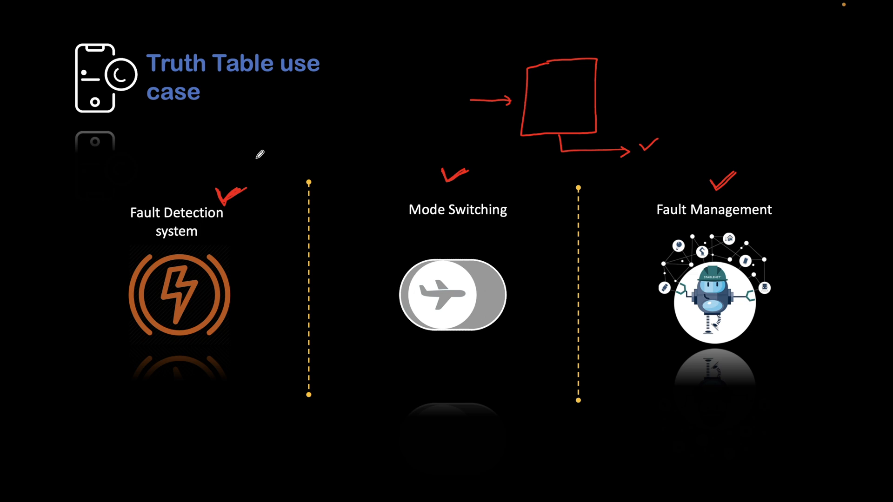
{"action": "left_click", "coordinate": [453, 296]}
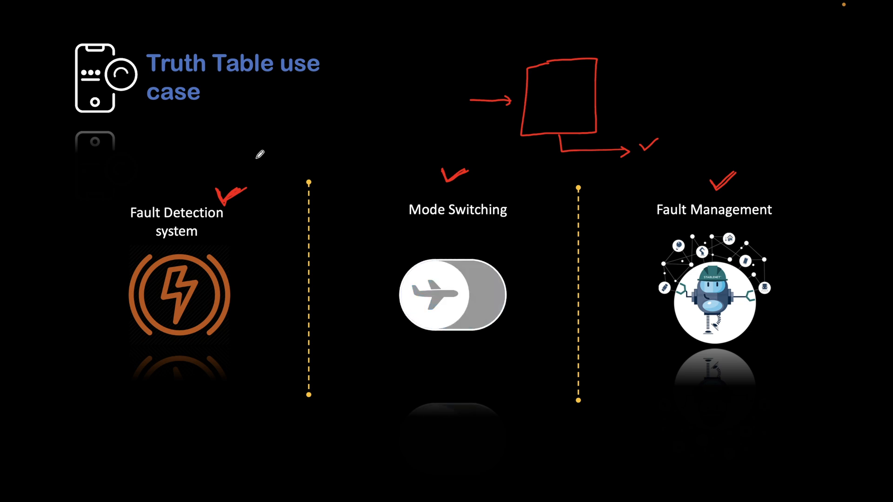
{"action": "left_click", "coordinate": [453, 295]}
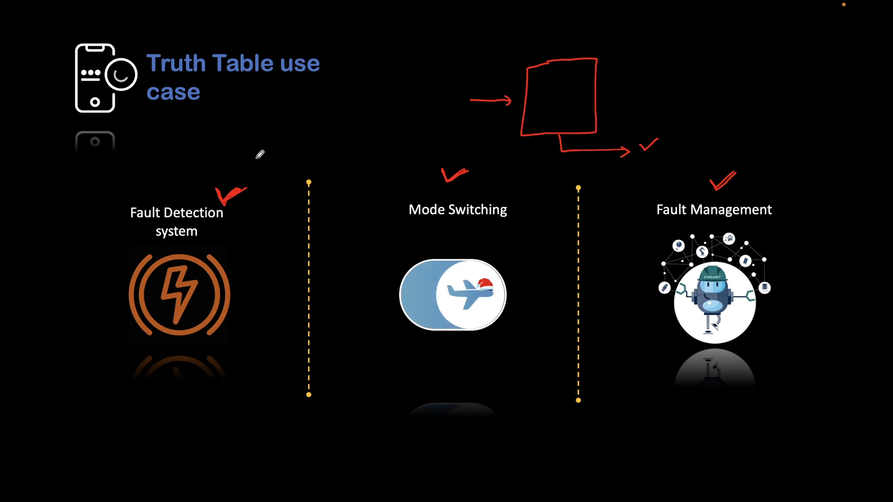
{"action": "left_click", "coordinate": [452, 294]}
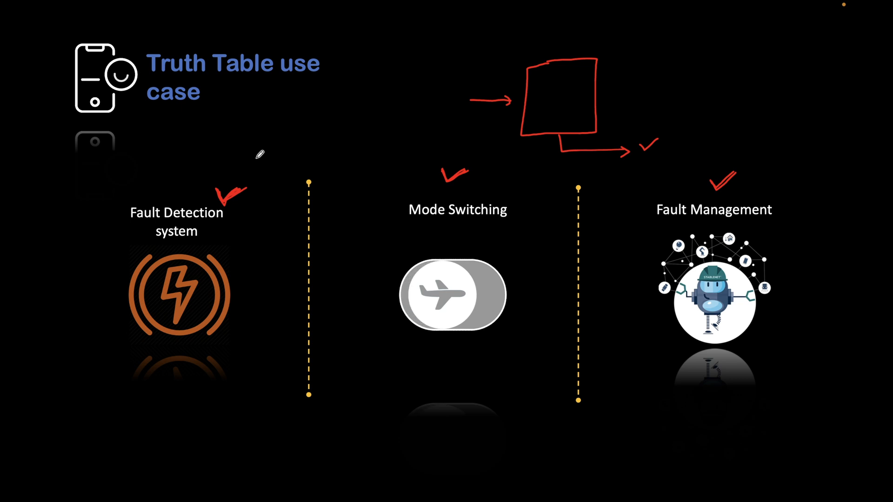
{"action": "left_click", "coordinate": [451, 295]}
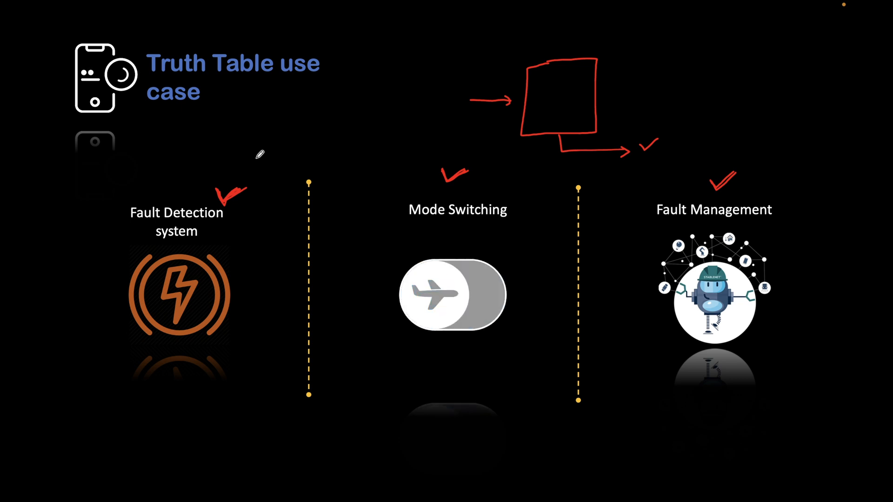
{"action": "left_click", "coordinate": [453, 294]}
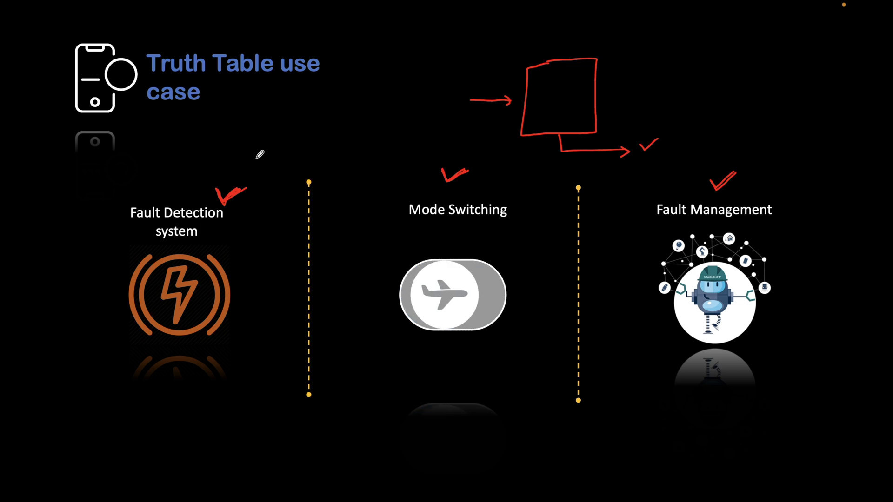
{"action": "left_click", "coordinate": [453, 295]}
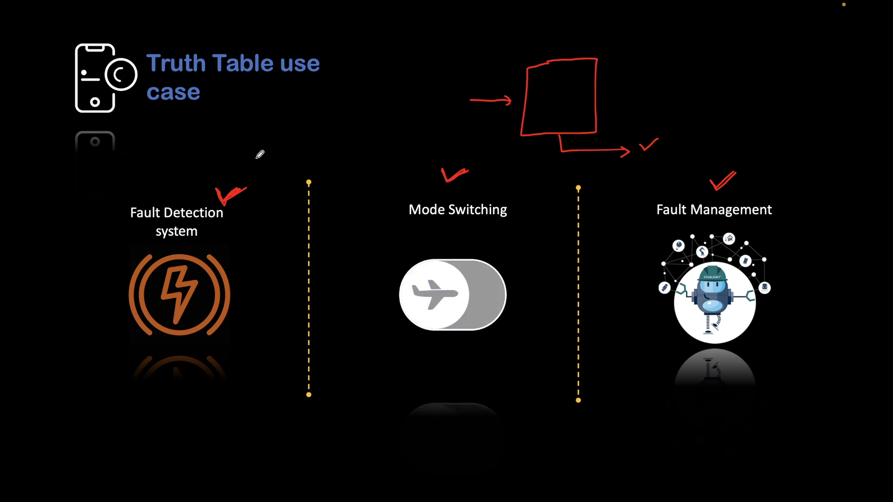
{"action": "left_click", "coordinate": [453, 296]}
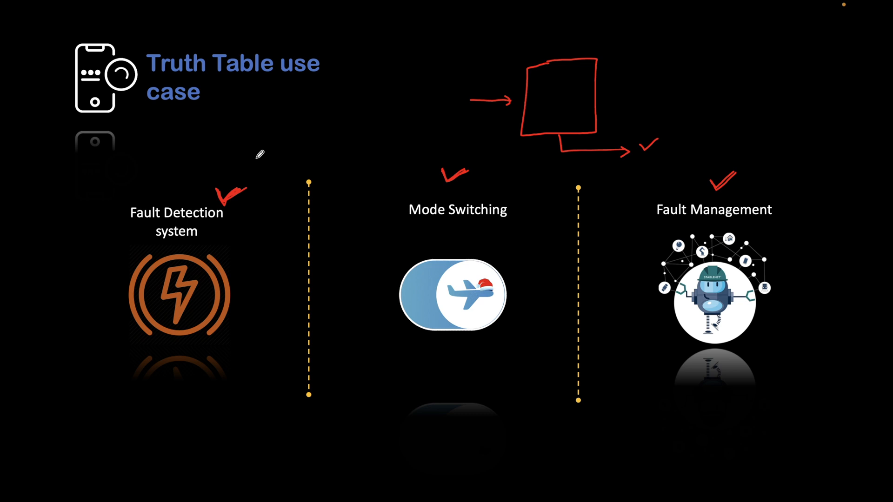
{"action": "left_click", "coordinate": [453, 294]}
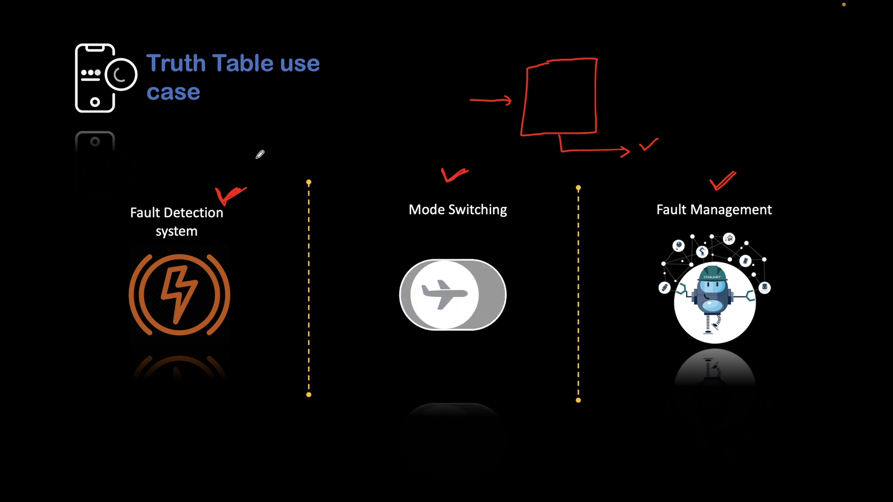
{"action": "left_click", "coordinate": [452, 295]}
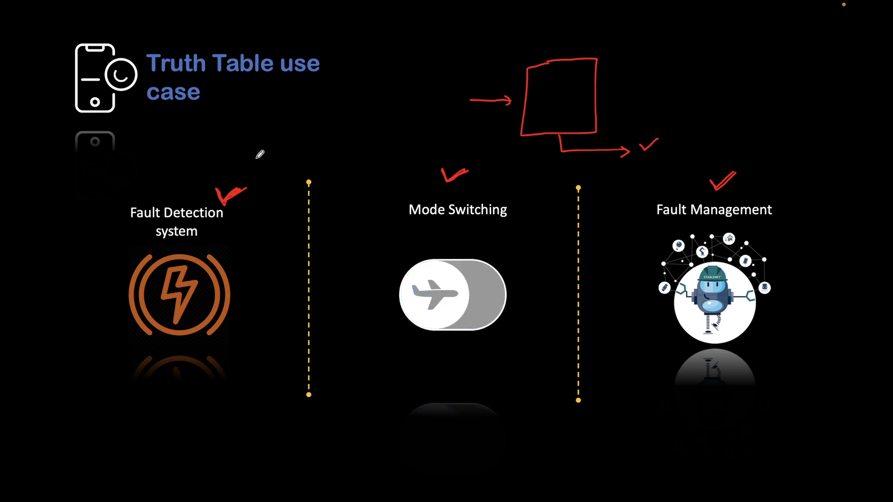
{"action": "left_click", "coordinate": [453, 295]}
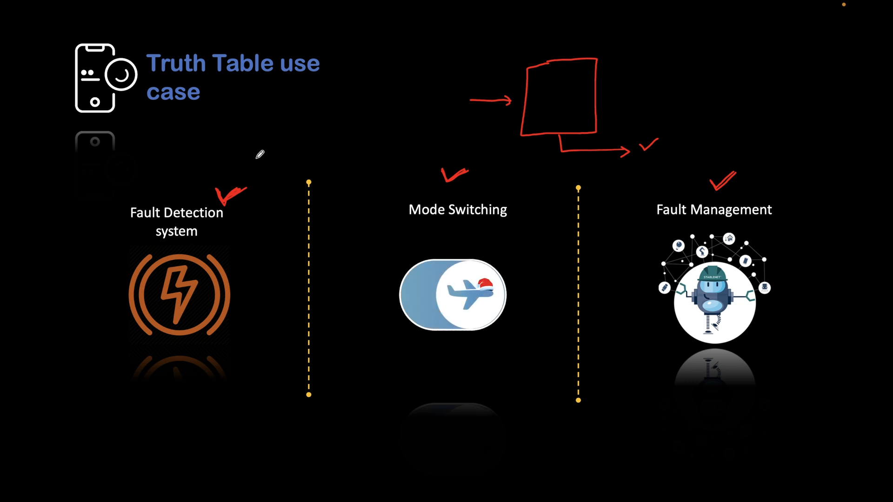
{"action": "left_click", "coordinate": [453, 295]}
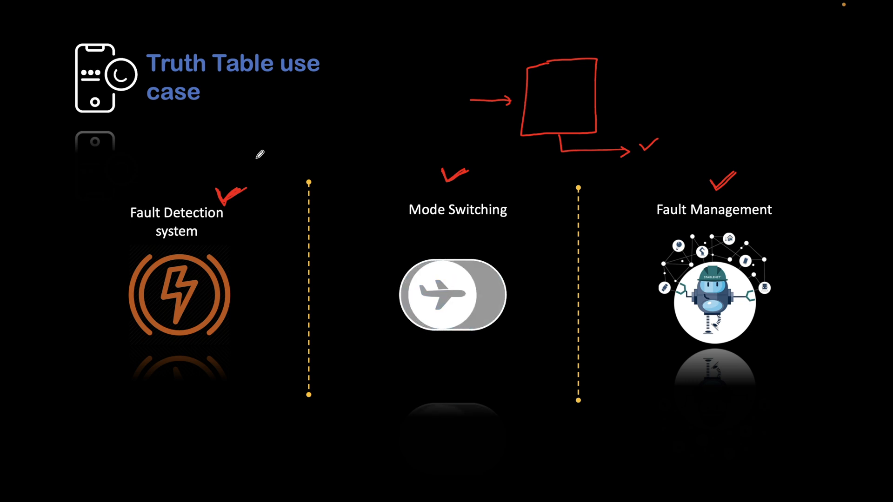
{"action": "left_click", "coordinate": [452, 296]}
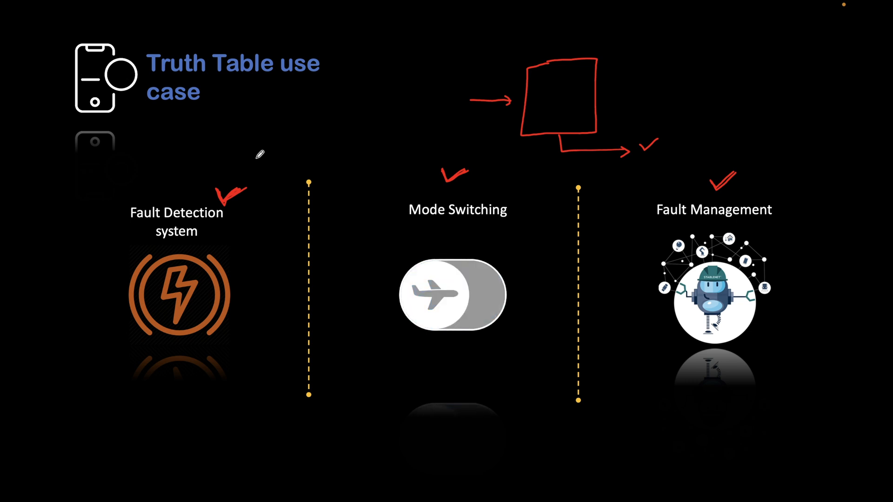
{"action": "left_click", "coordinate": [453, 295]}
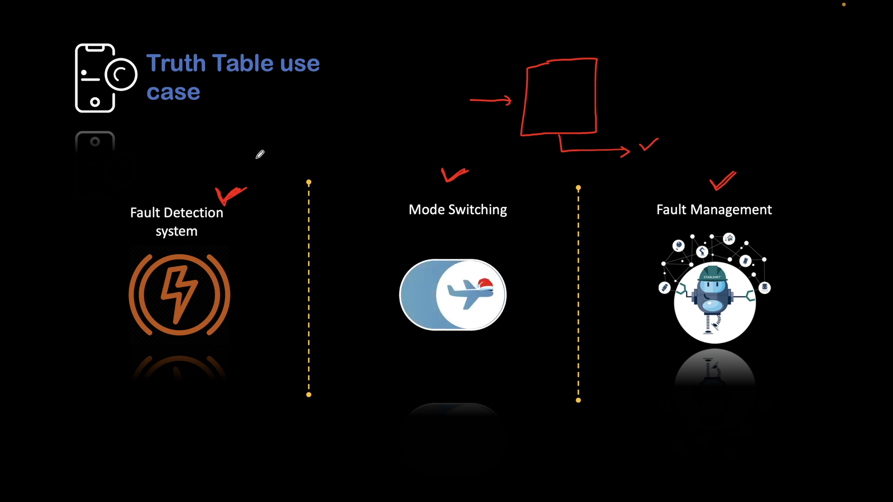
{"action": "left_click", "coordinate": [451, 295]}
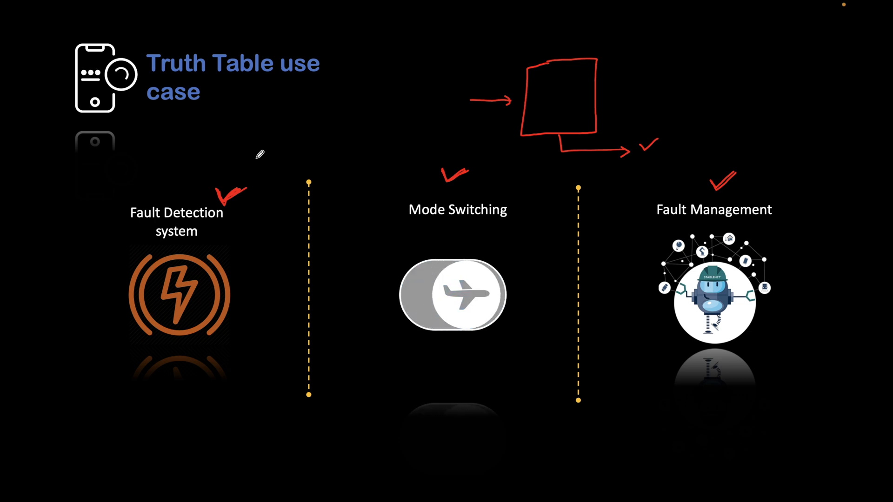